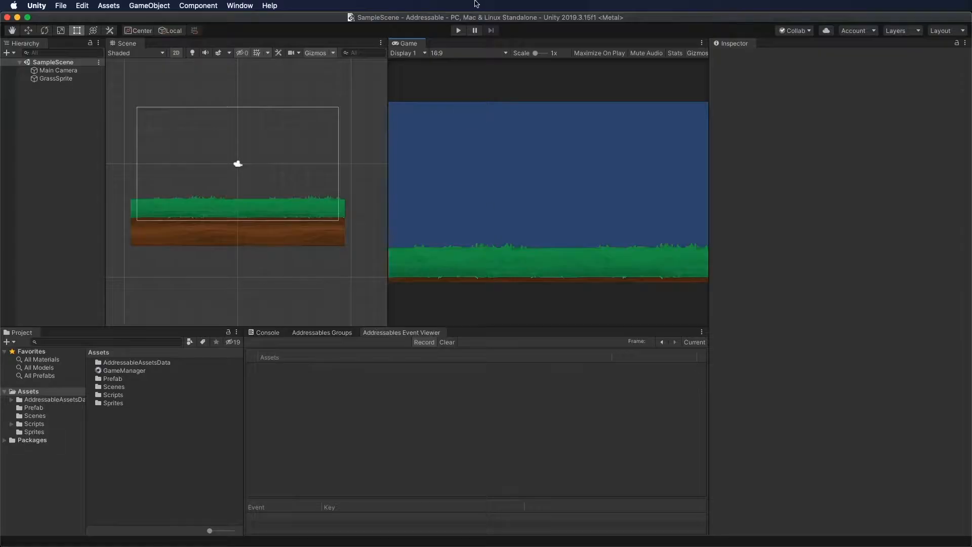
Run the finished grass scene to watch Addressables load events, then stop it
{"action": "left_click", "coordinate": [458, 29]}
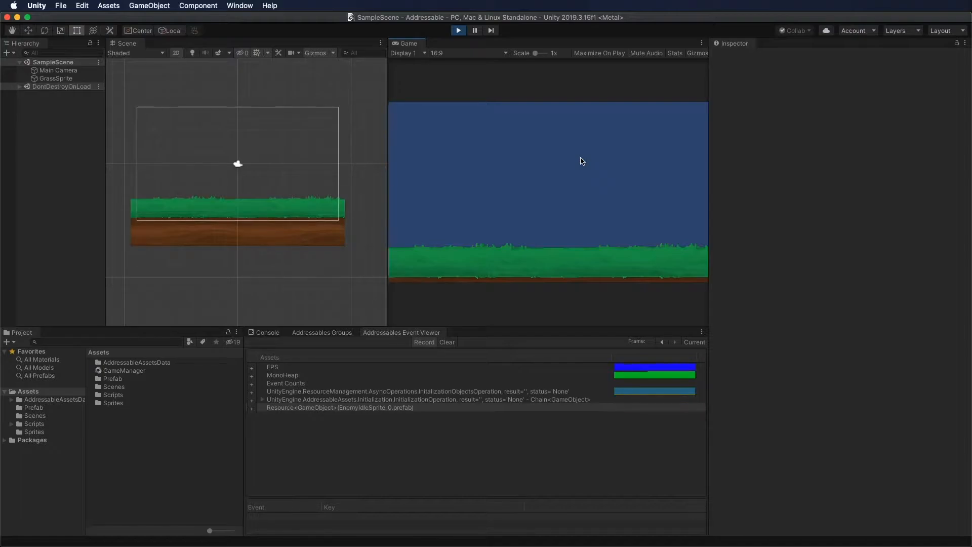
{"action": "left_click", "coordinate": [457, 30]}
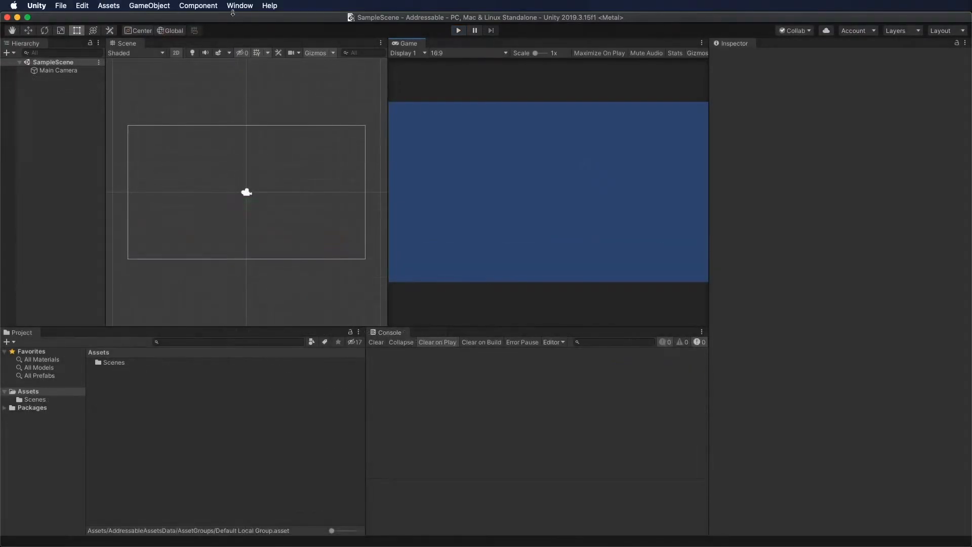
Install Addressables package version 1.8.4 through the Package Manager
{"action": "left_click", "coordinate": [240, 5]}
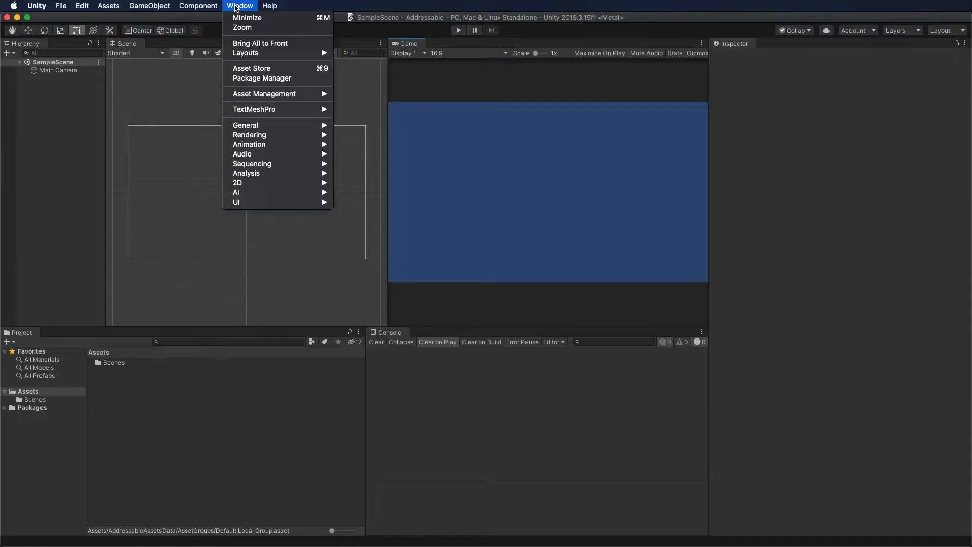
{"action": "left_click", "coordinate": [262, 78]}
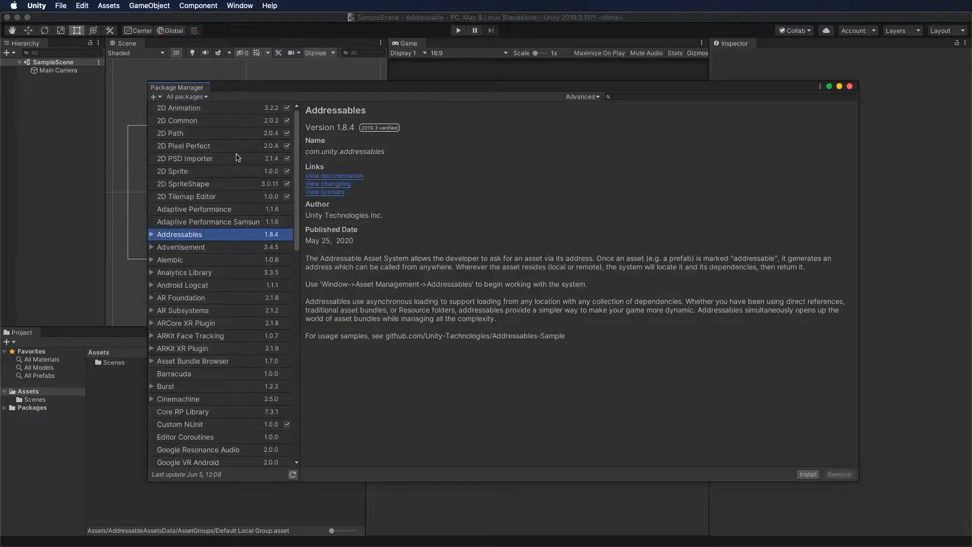
{"action": "mouse_move", "coordinate": [556, 267]}
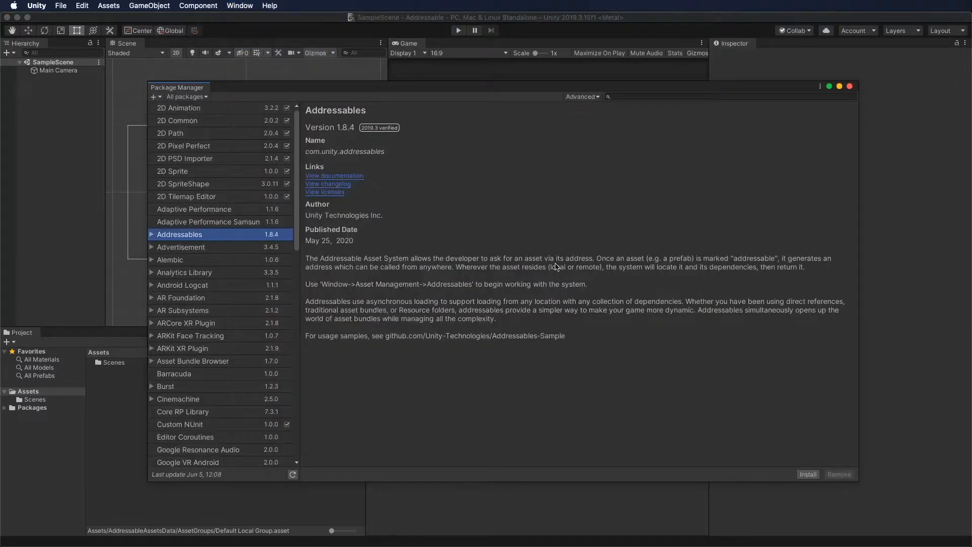
{"action": "left_click", "coordinate": [807, 475]}
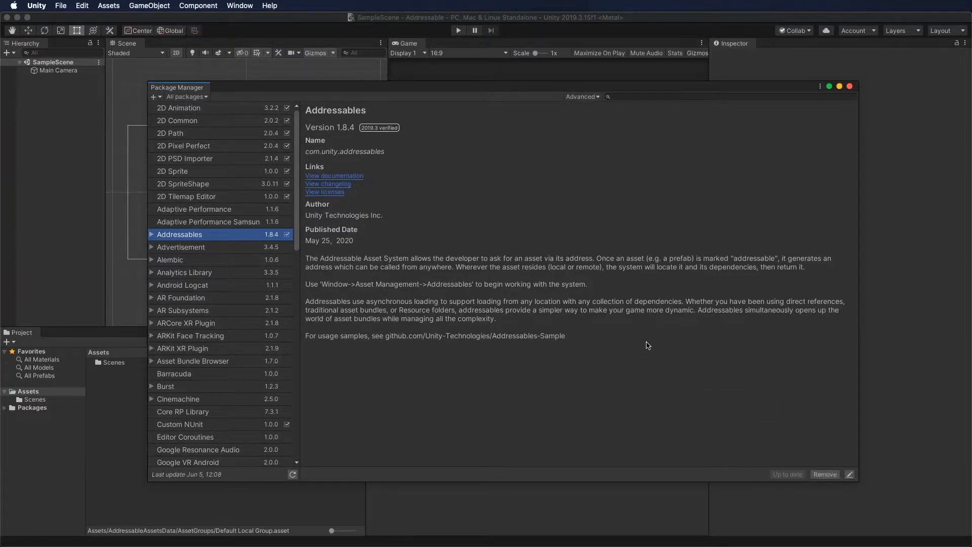
{"action": "mouse_move", "coordinate": [643, 291]}
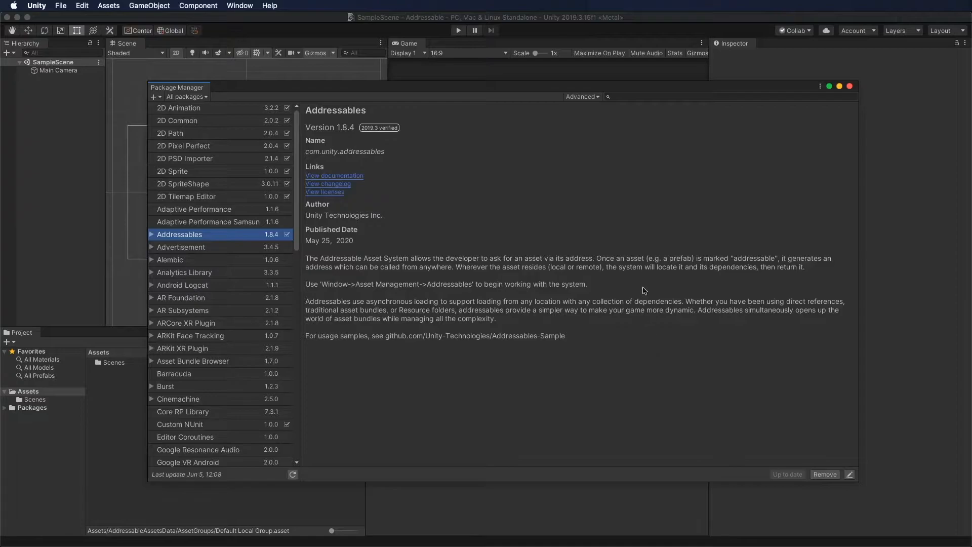
{"action": "left_click", "coordinate": [240, 6]}
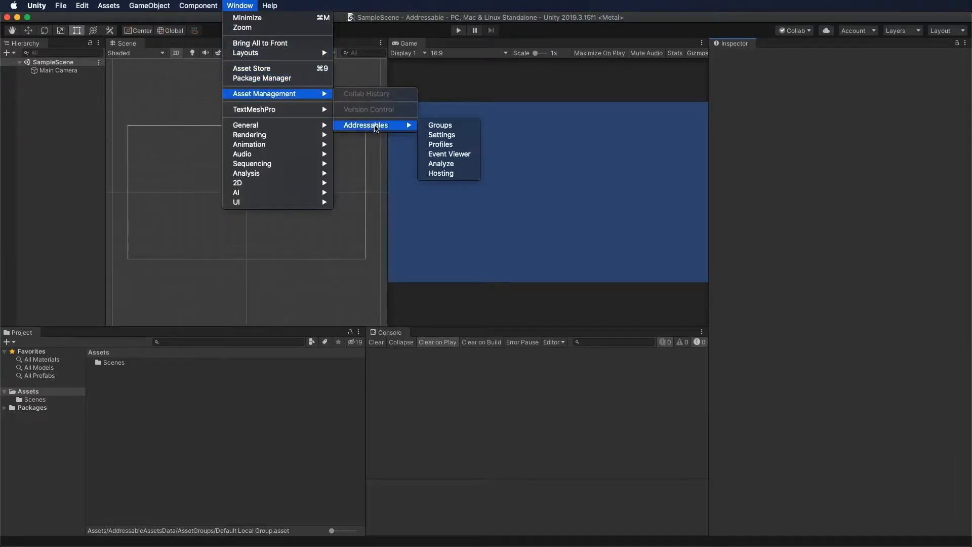
Create Addressables settings from the Addressables Groups window
{"action": "left_click", "coordinate": [439, 124]}
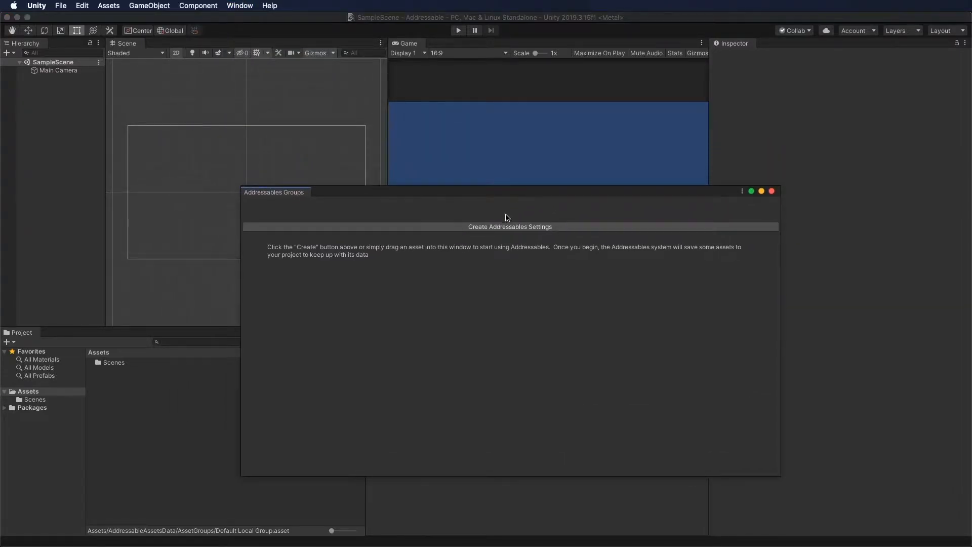
{"action": "left_click", "coordinate": [510, 226]}
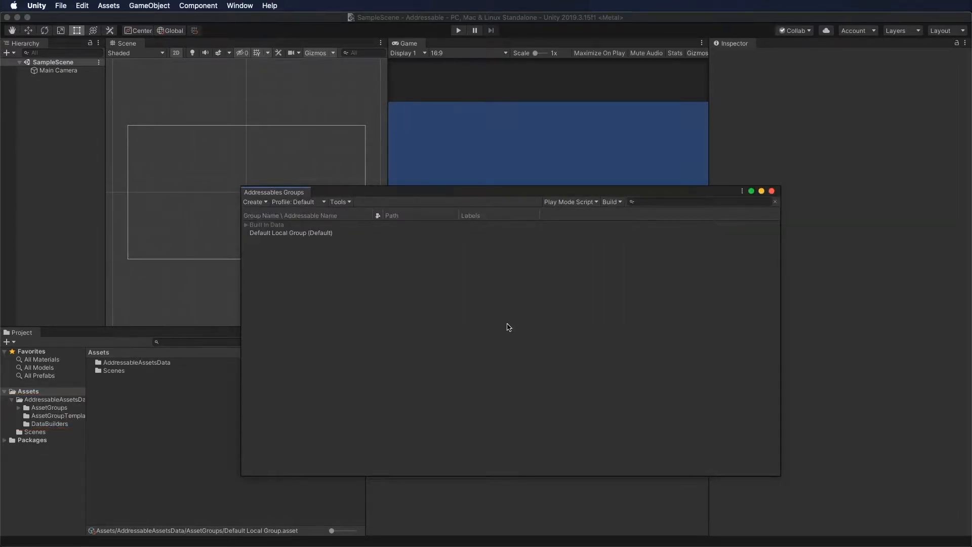
{"action": "mouse_move", "coordinate": [356, 264]}
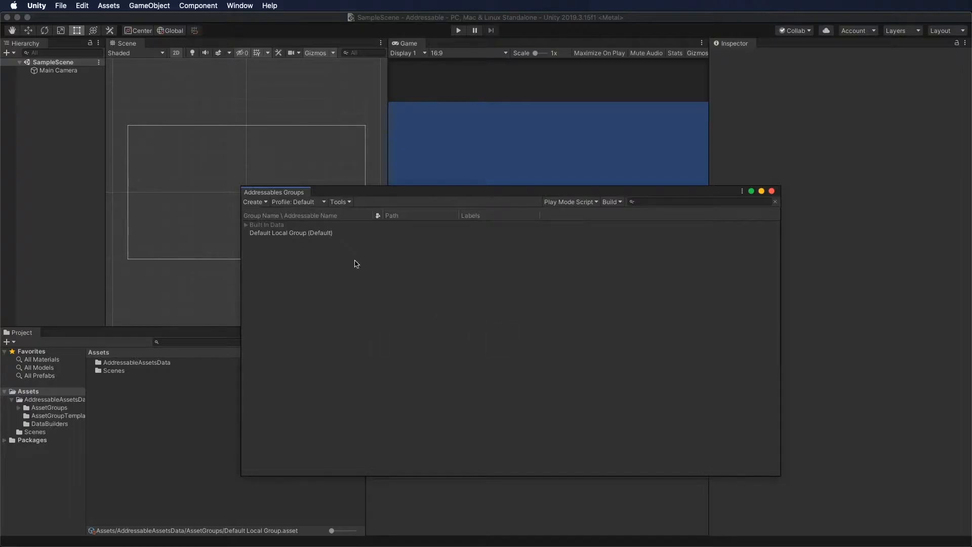
{"action": "mouse_move", "coordinate": [341, 206]}
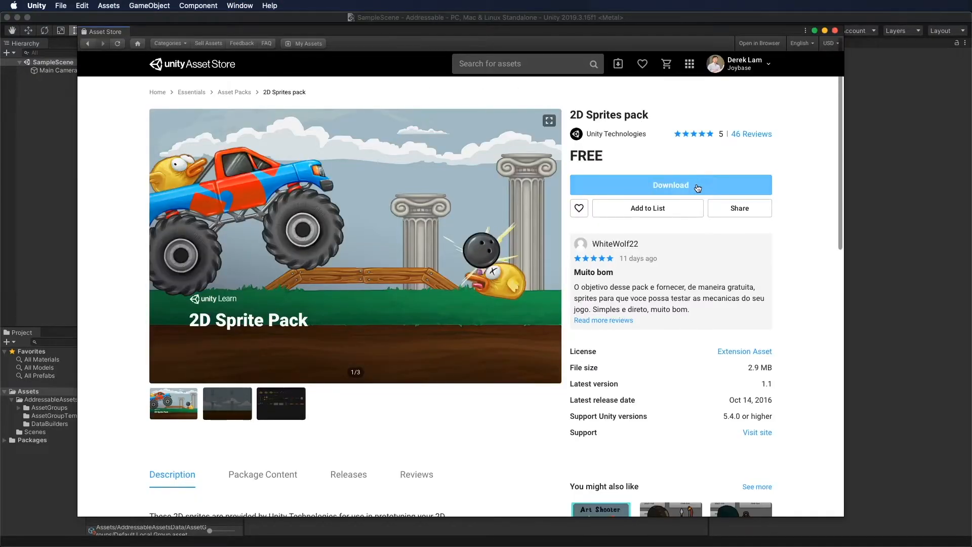
Download the free 2D Sprites pack and import all of its sprites
{"action": "left_click", "coordinate": [670, 185]}
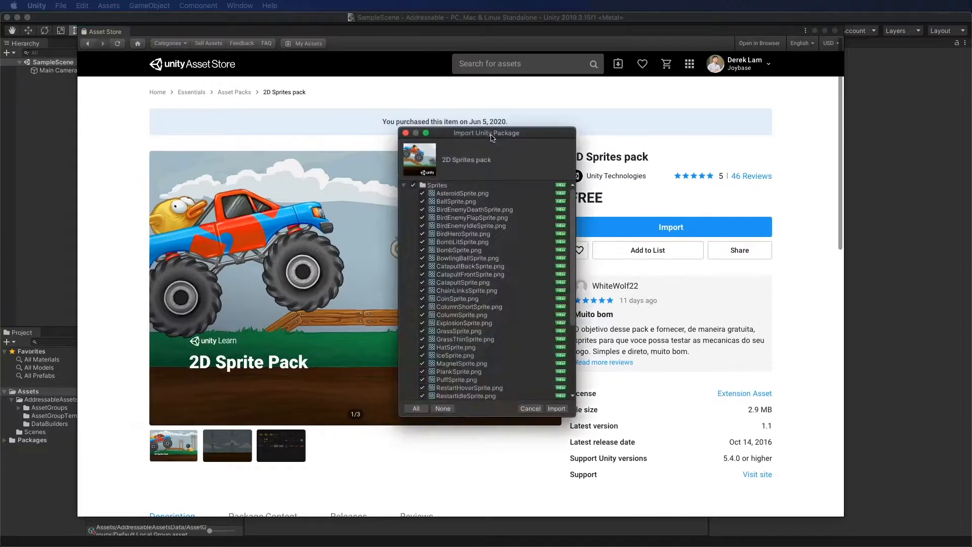
{"action": "left_click", "coordinate": [556, 408]}
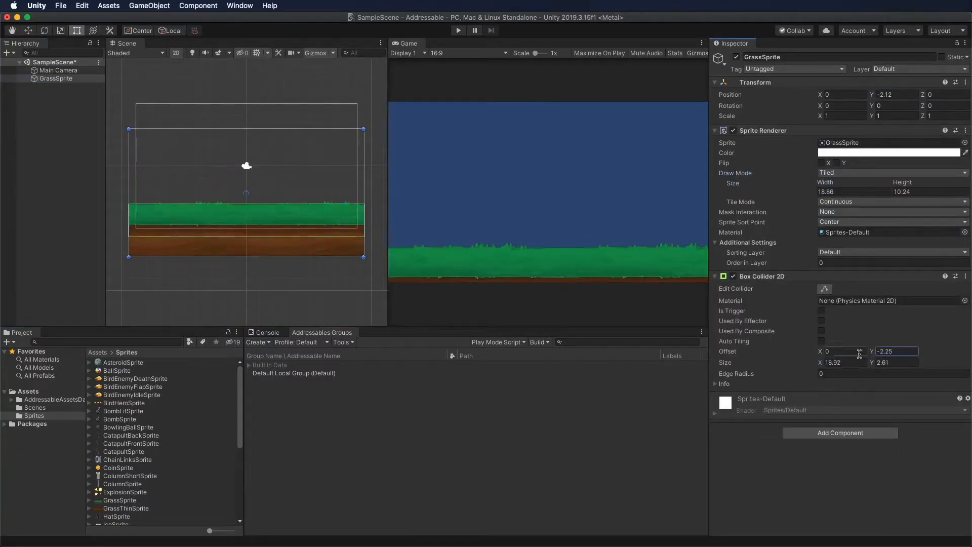
Add the EnemyIdleSprite_0 bird to the scene and make it an addressable prefab
{"action": "left_click", "coordinate": [65, 86]}
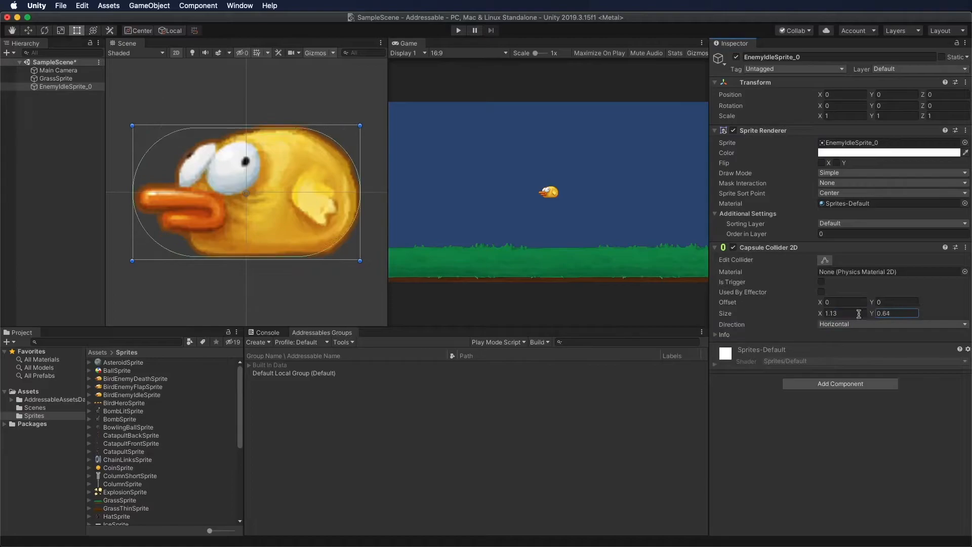
{"action": "left_click", "coordinate": [839, 383]}
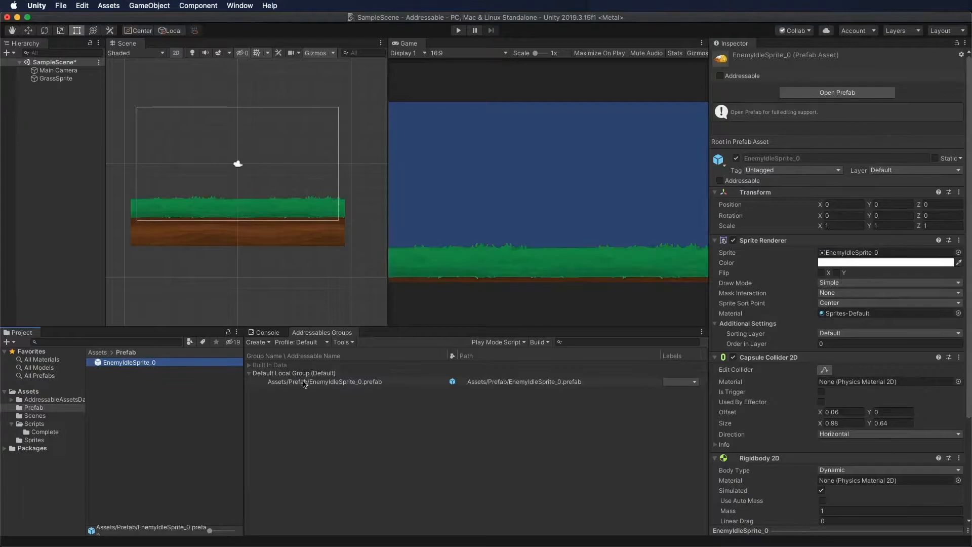
{"action": "left_click", "coordinate": [59, 399]}
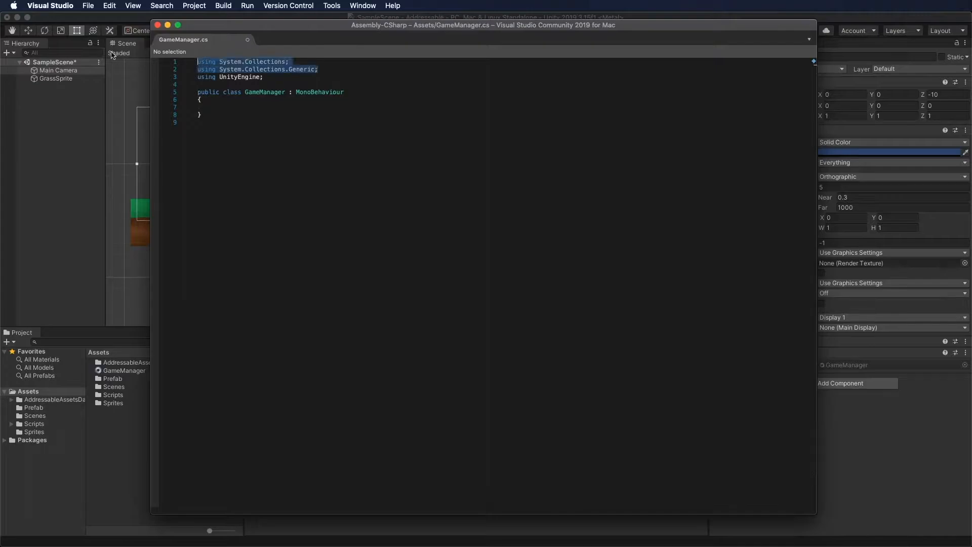
Remove the two unused using lines and add a new using directive
{"action": "key", "text": "Delete"}
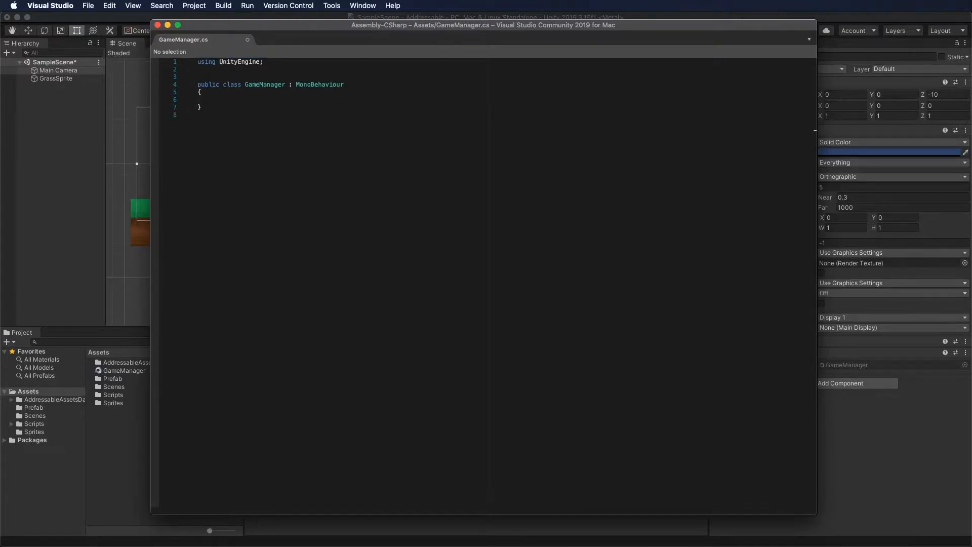
{"action": "type", "text": "using UnityEngine.AddressableAssets"}
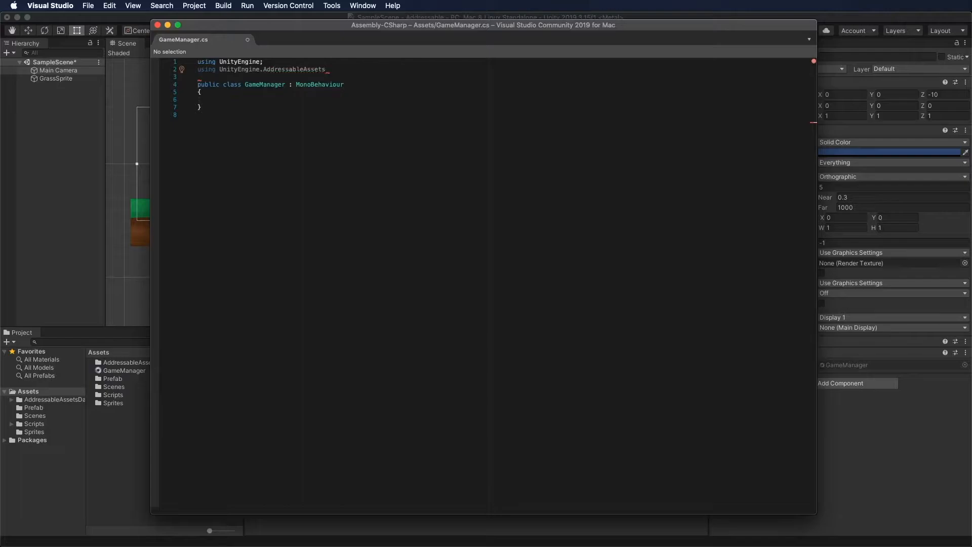
{"action": "type", "text": ";"}
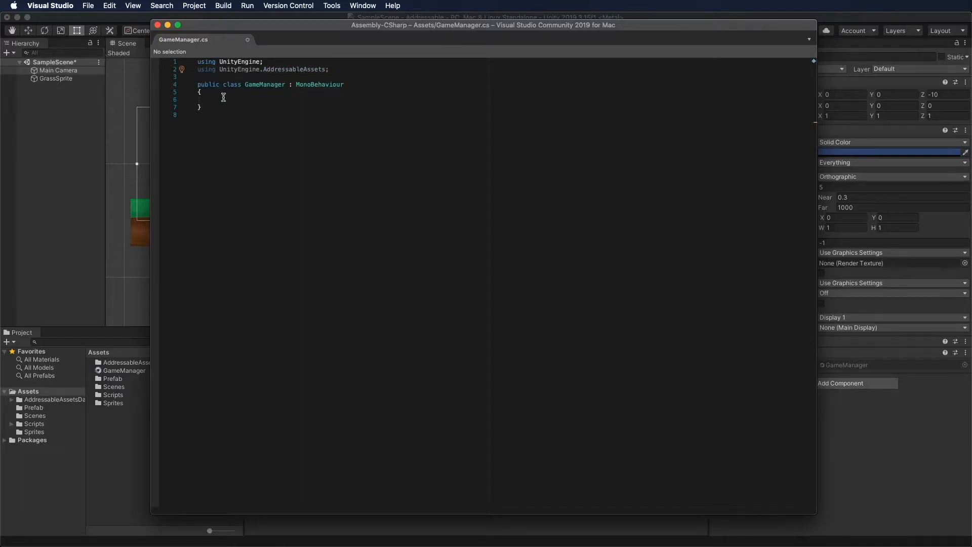
Declare a serialized AssetReferenceGameObject character field and a Start method calling Addressables.InstantiateAsync
{"action": "left_click", "coordinate": [215, 99]}
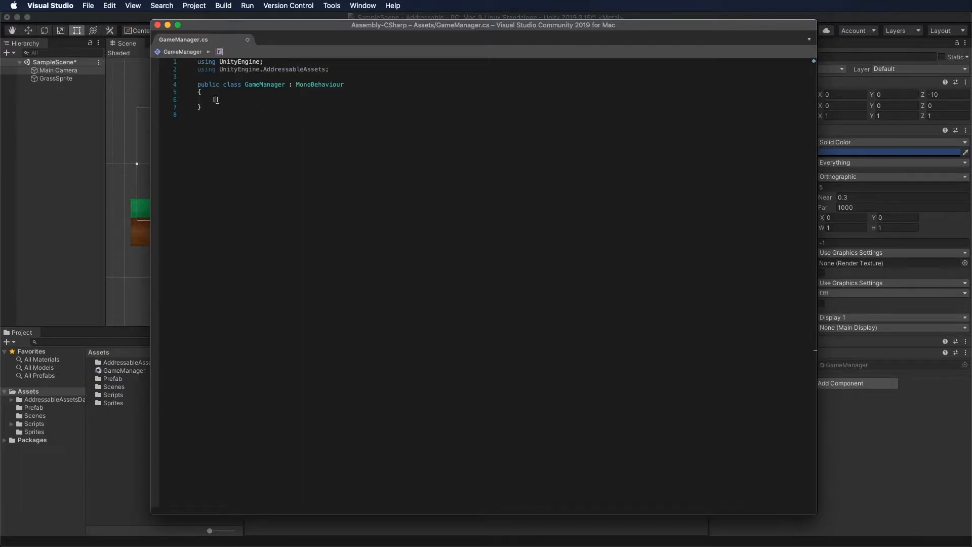
{"action": "type", "text": "[SerializeField]"}
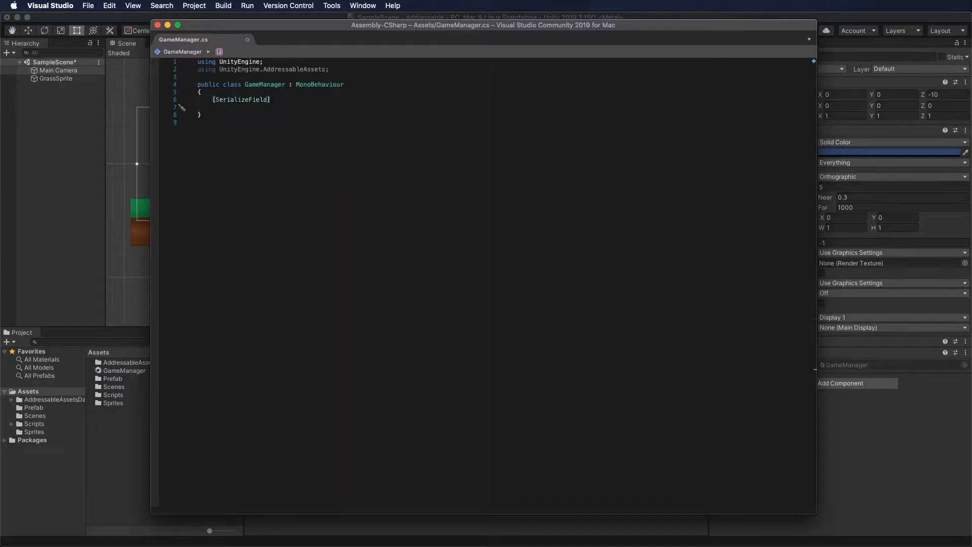
{"action": "type", "text": "asset"}
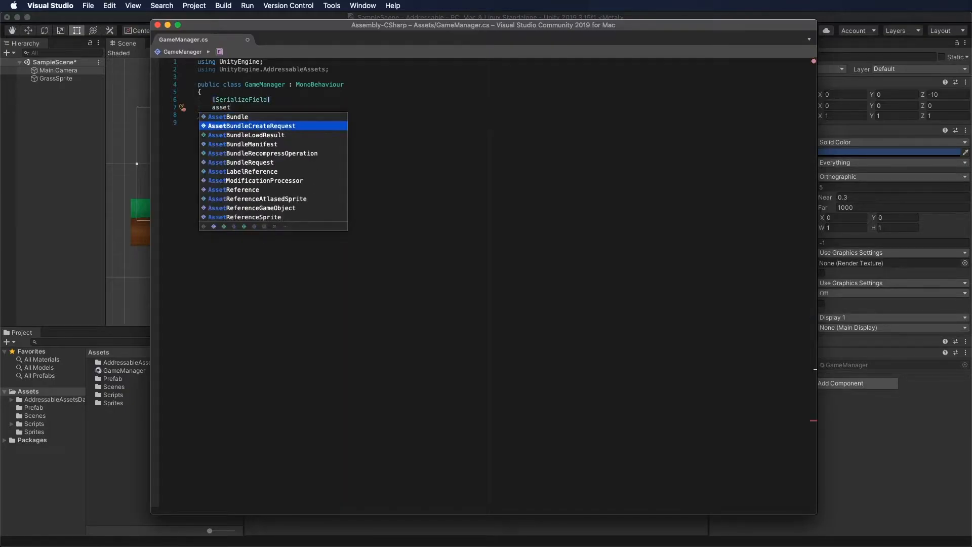
{"action": "left_click", "coordinate": [273, 207]}
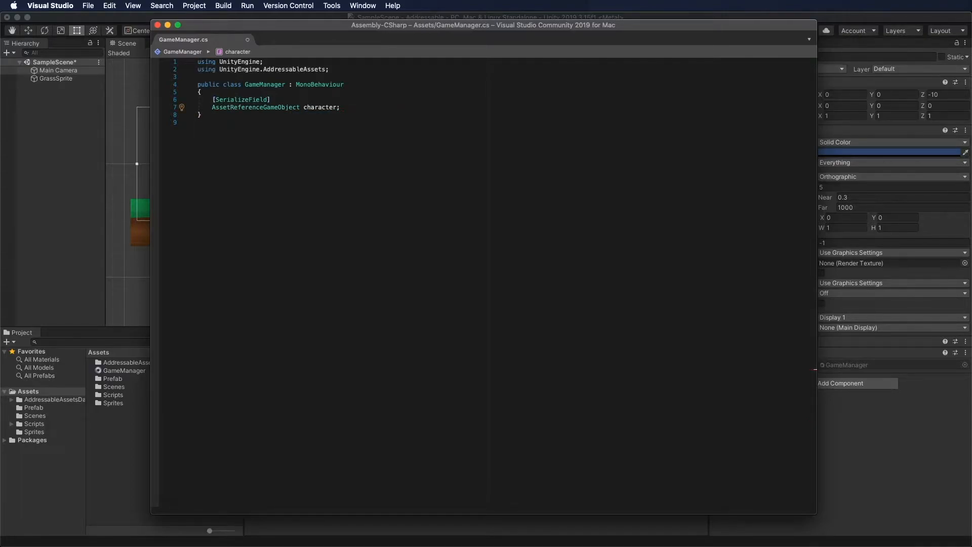
{"action": "type", "text": "void Start("}
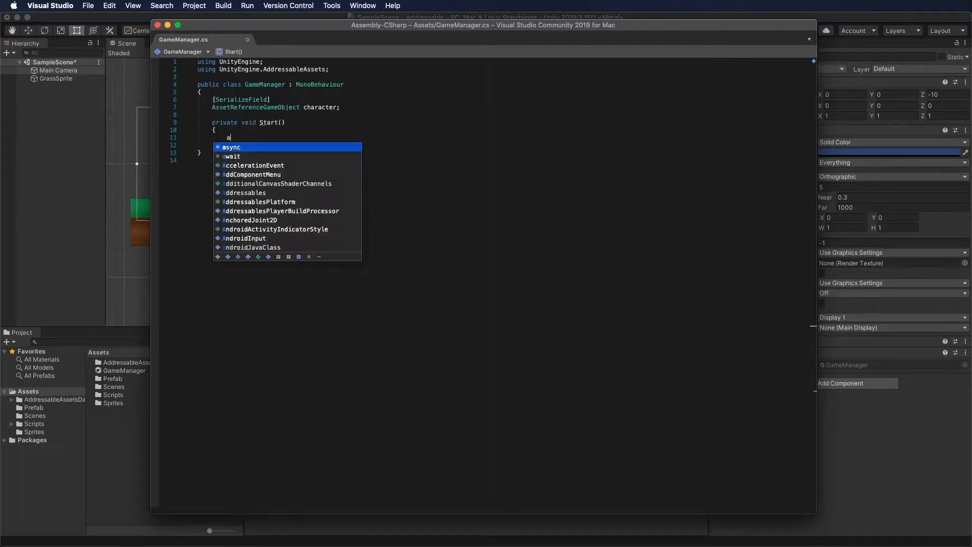
{"action": "type", "text": "Addressables.in"}
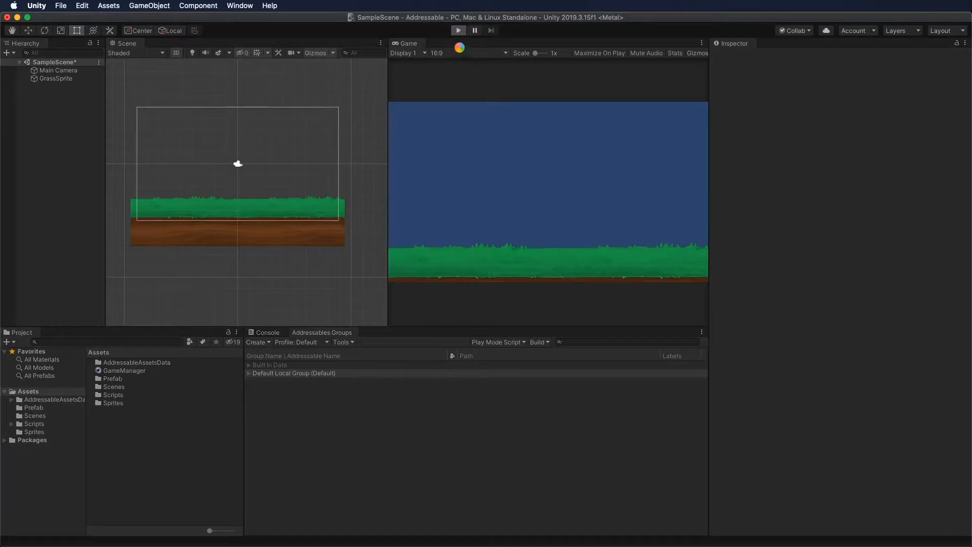
After a failed run, assign EnemyIdleSprite_0.prefab as Character and replay to spawn the bird
{"action": "left_click", "coordinate": [458, 30]}
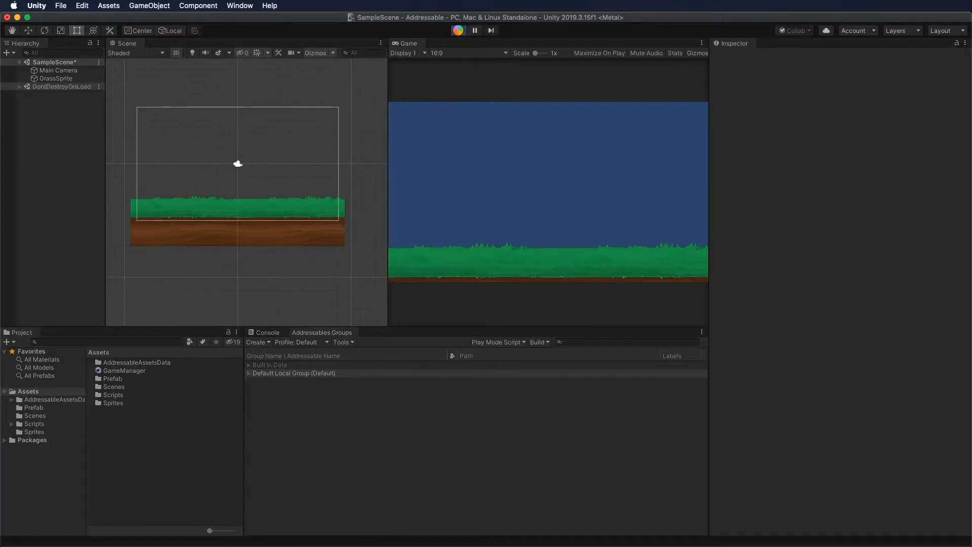
{"action": "left_click", "coordinate": [458, 29]}
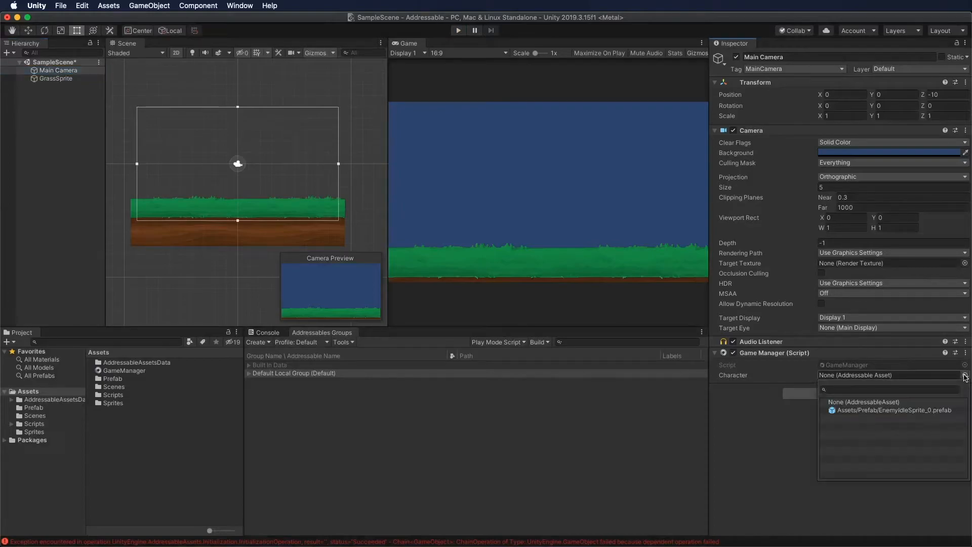
{"action": "left_click", "coordinate": [892, 409]}
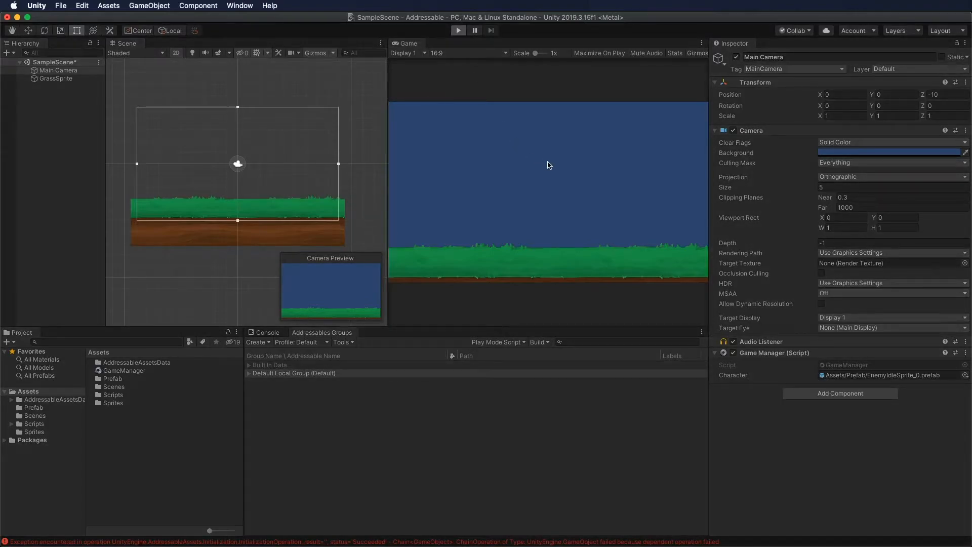
{"action": "left_click", "coordinate": [458, 30]}
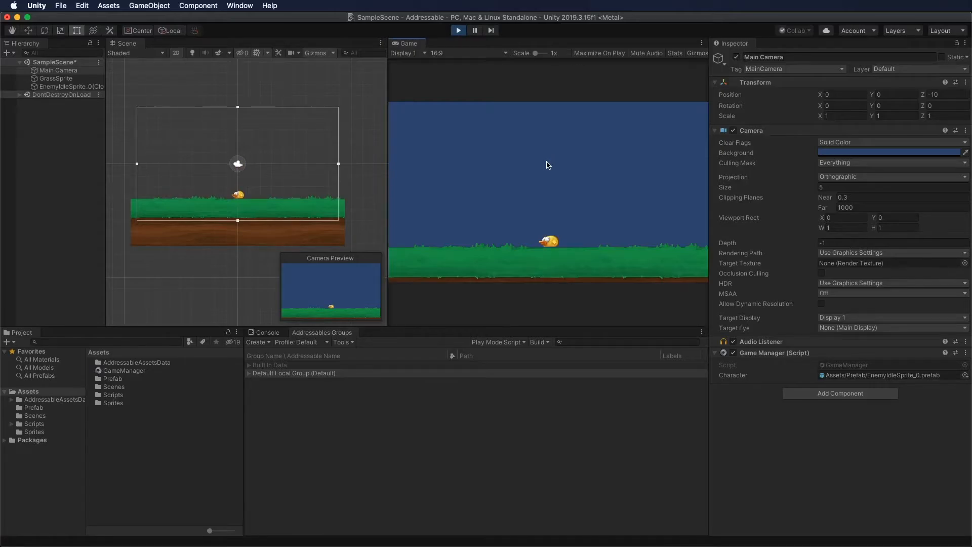
{"action": "left_click", "coordinate": [457, 30]}
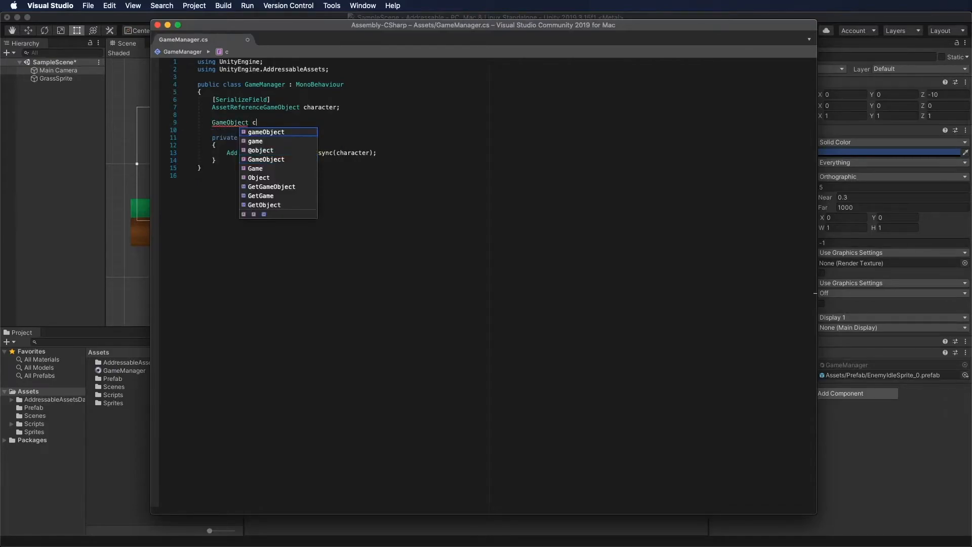
Add a GameObject characterObject field and set it to obj.Result in a Completed handler
{"action": "type", "text": "haracterO"}
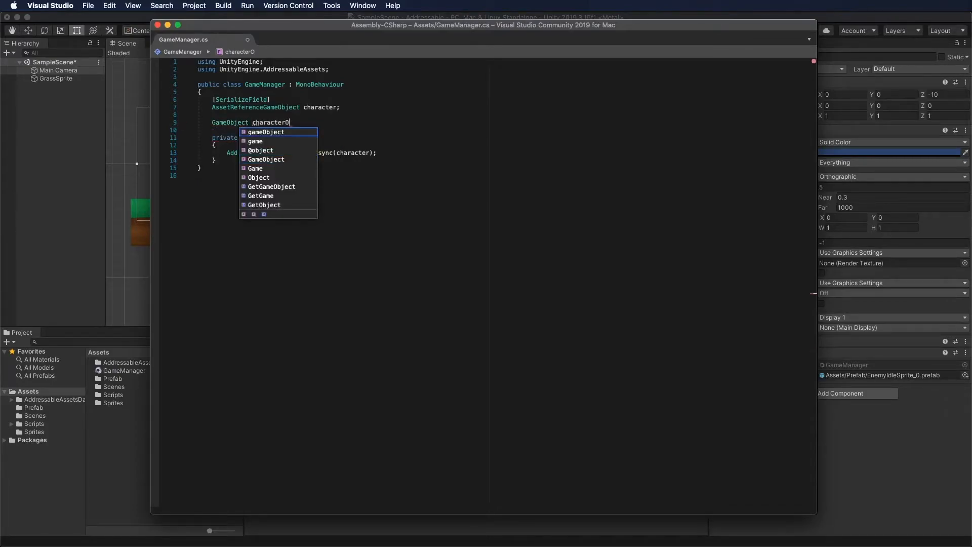
{"action": "type", "text": "bject;"}
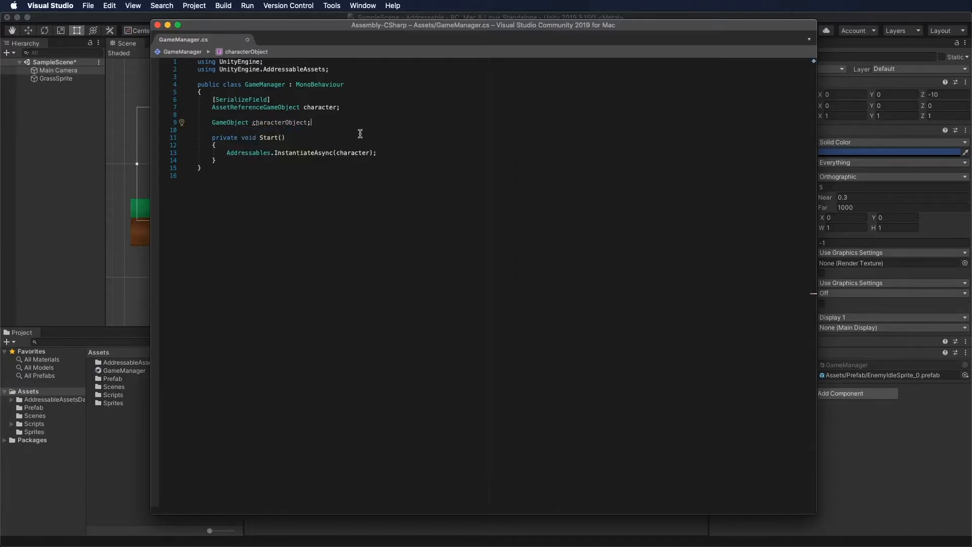
{"action": "left_click", "coordinate": [428, 153]}
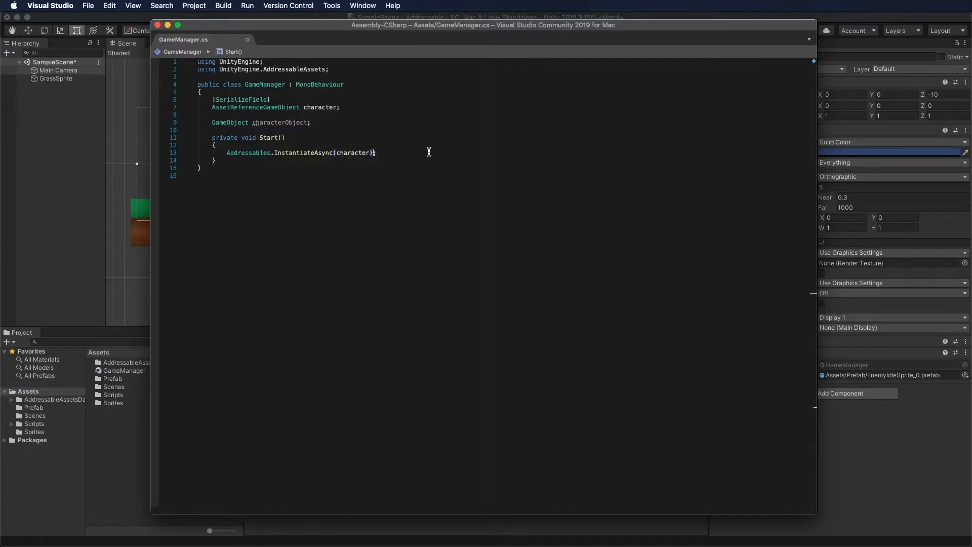
{"action": "type", "text": ".c"}
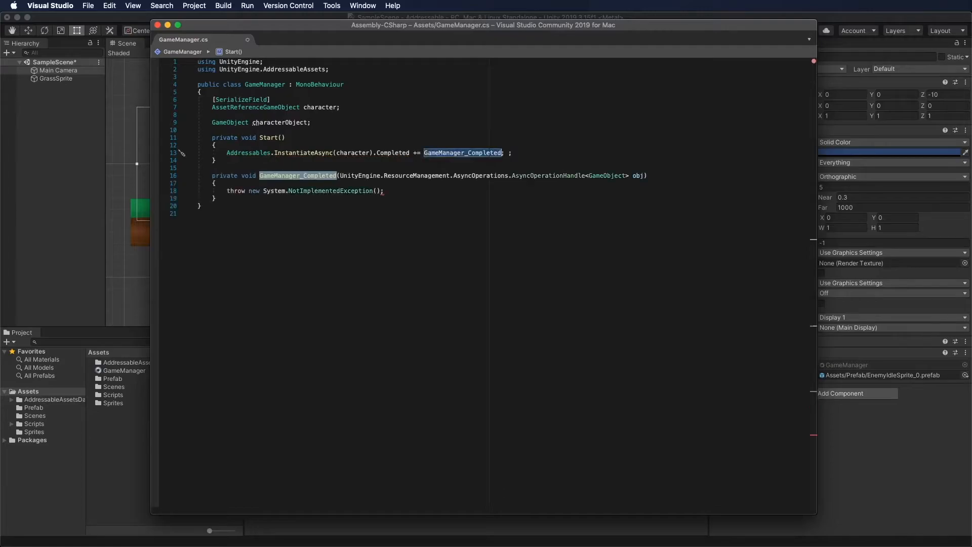
{"action": "mouse_move", "coordinate": [341, 175]}
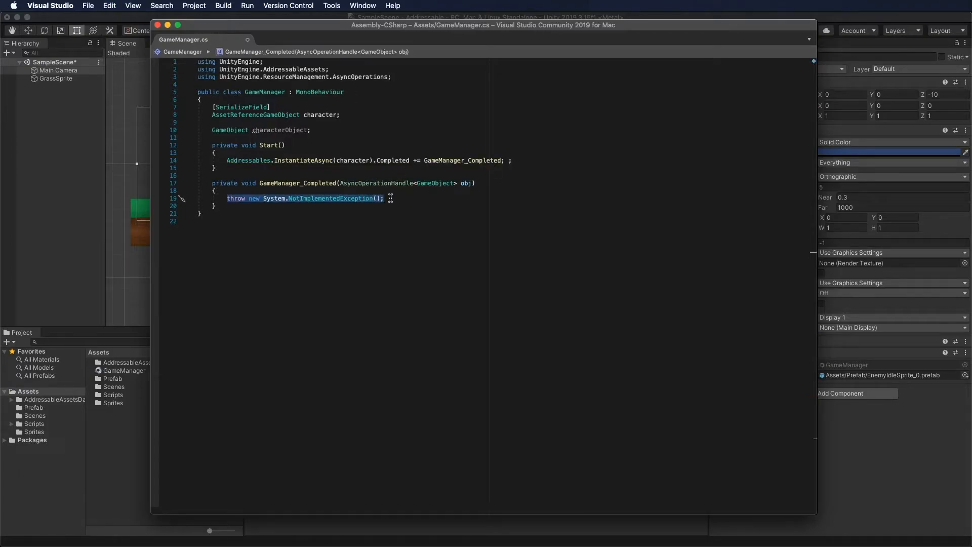
{"action": "type", "text": "characterObject ="}
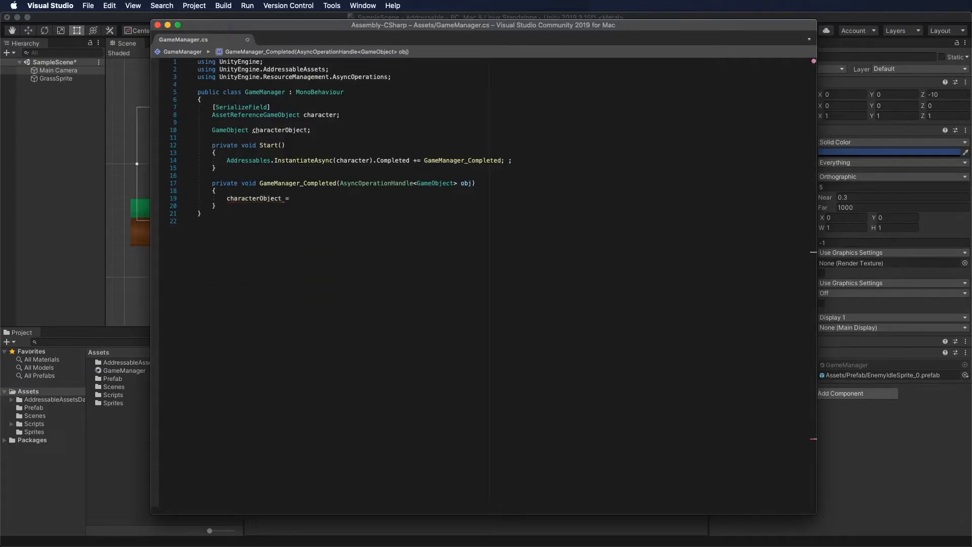
{"action": "type", "text": "obj"}
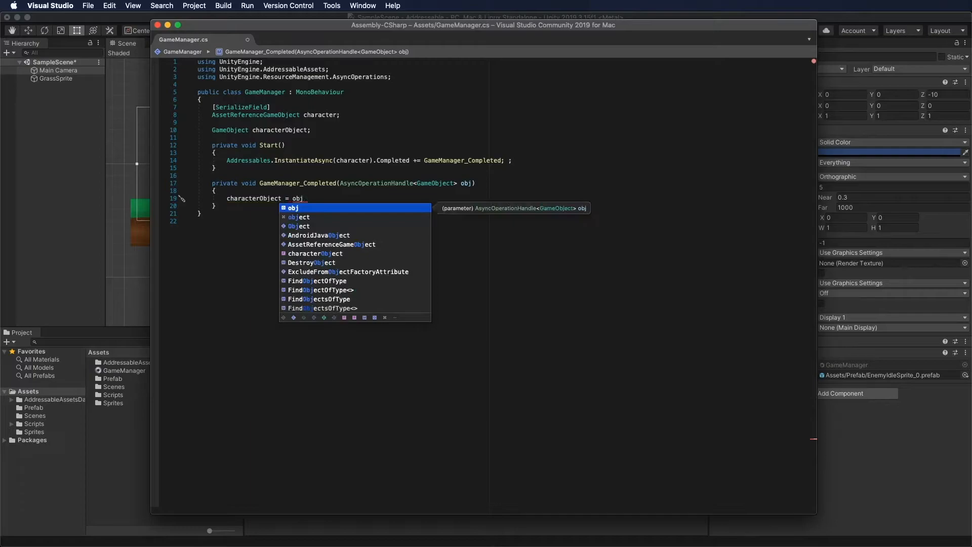
{"action": "type", "text": ".ret"}
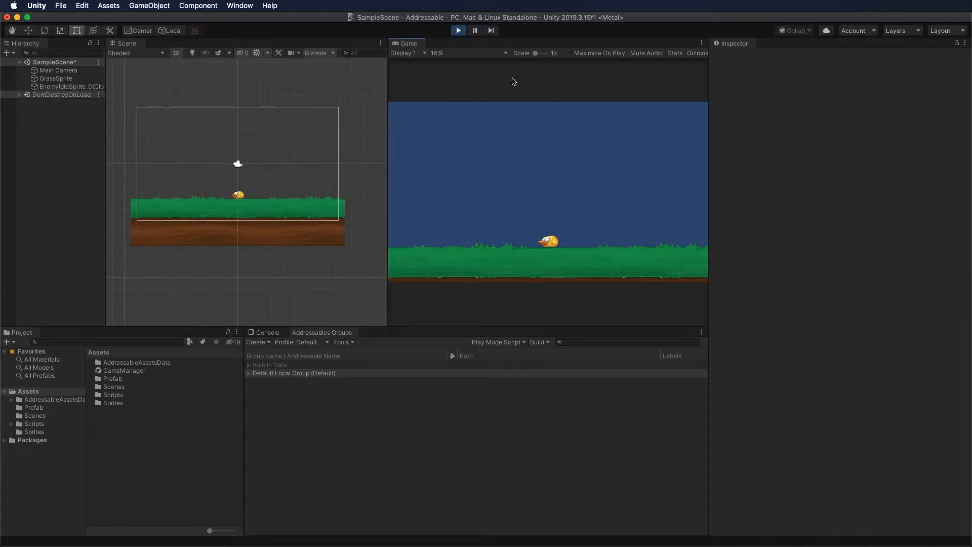
Stop play mode and inspect the EnemyIdleSprite_0 prefab load in the Event Viewer, then close it
{"action": "left_click", "coordinate": [458, 30]}
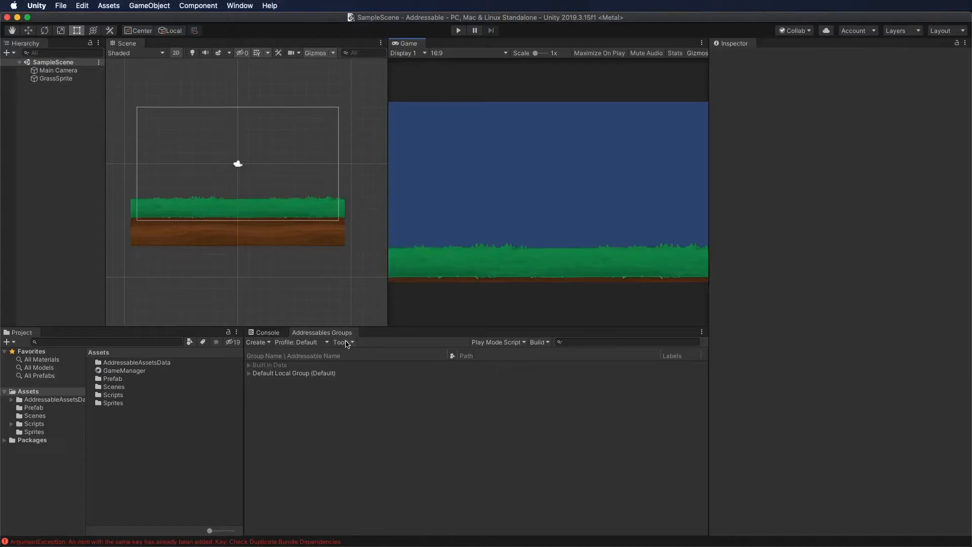
{"action": "left_click", "coordinate": [342, 341]}
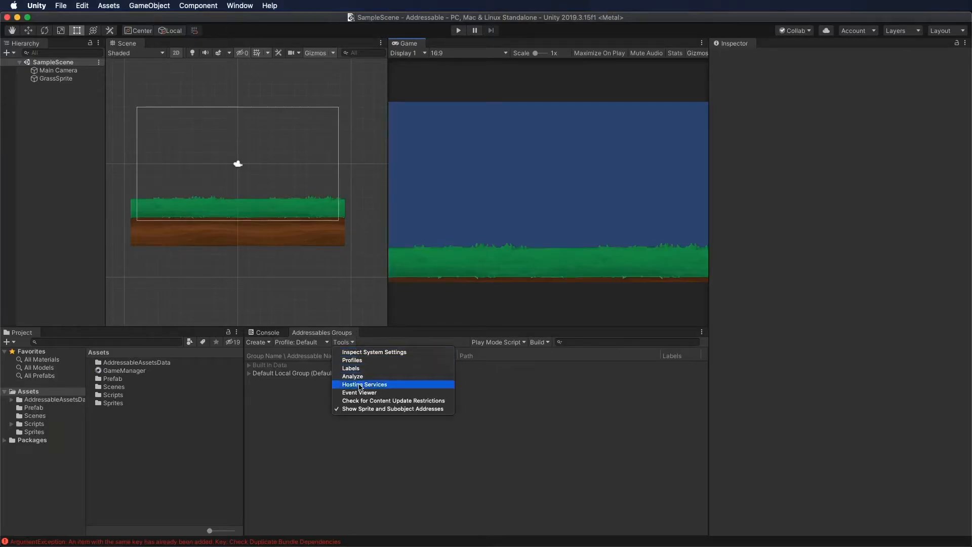
{"action": "left_click", "coordinate": [359, 392]}
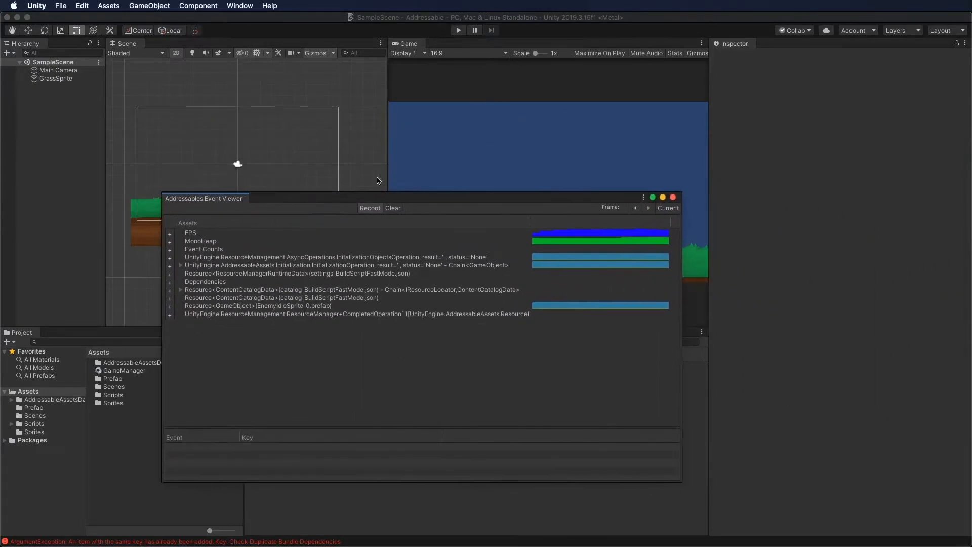
{"action": "left_click", "coordinate": [270, 305]}
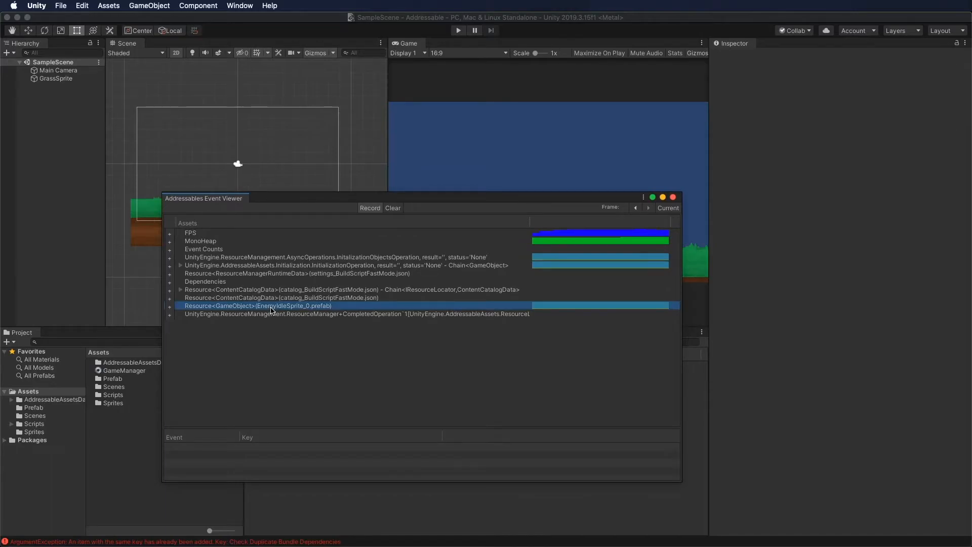
{"action": "mouse_move", "coordinate": [472, 142]}
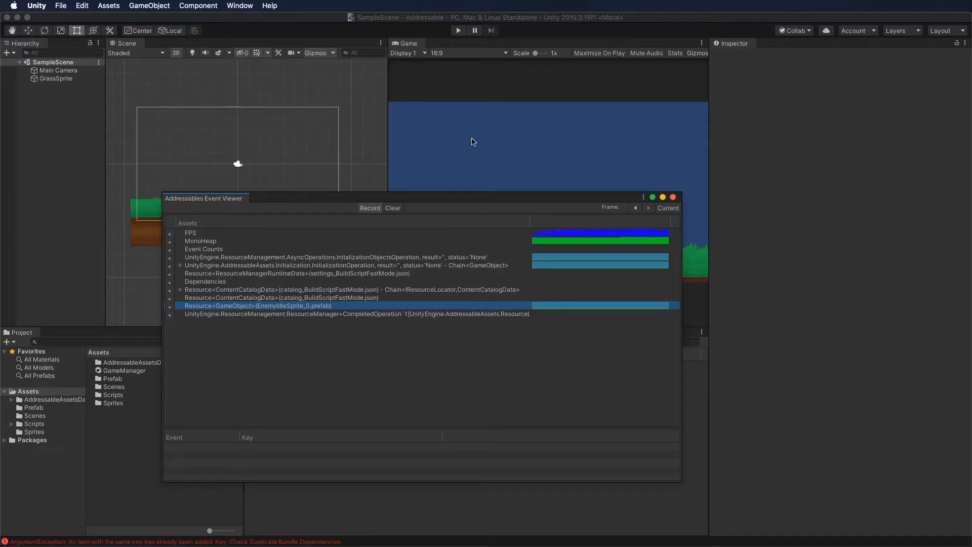
{"action": "left_click", "coordinate": [672, 197]}
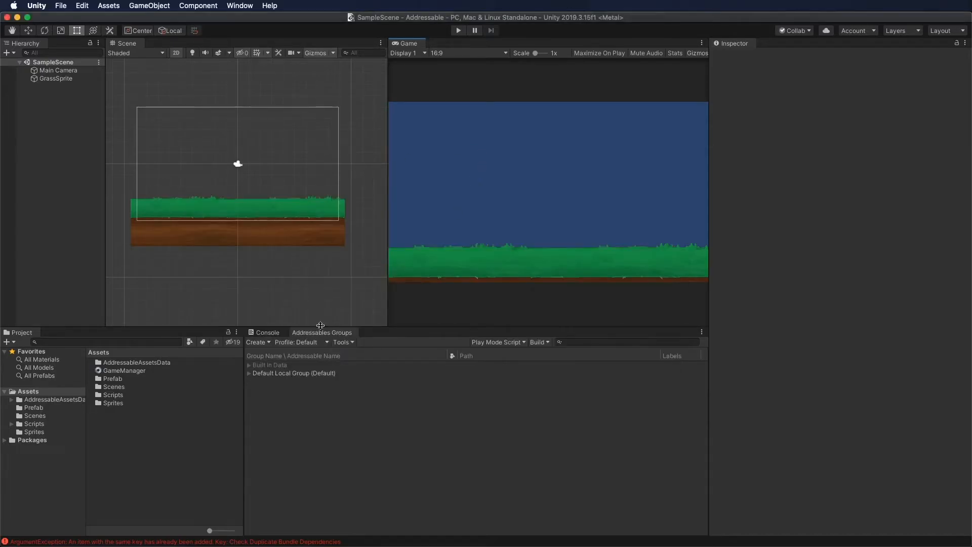
{"action": "left_click", "coordinate": [342, 342]}
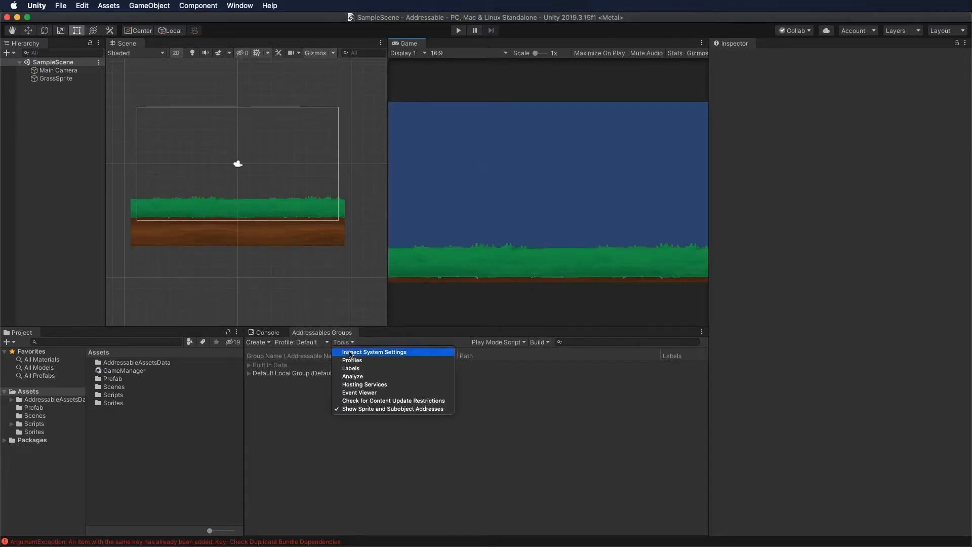
Enable Send Profiler Events in the Addressables settings and reopen the Event Viewer
{"action": "left_click", "coordinate": [375, 352]}
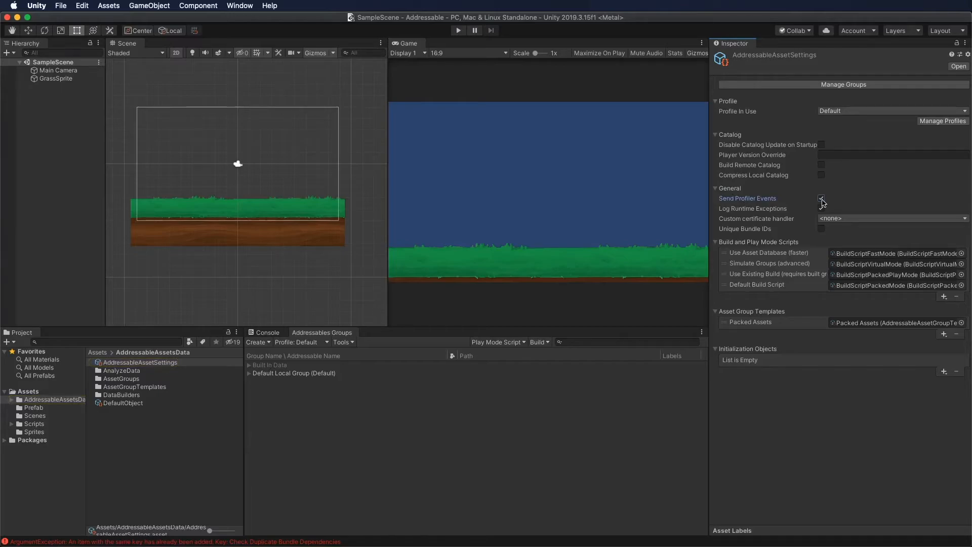
{"action": "left_click", "coordinate": [820, 198]}
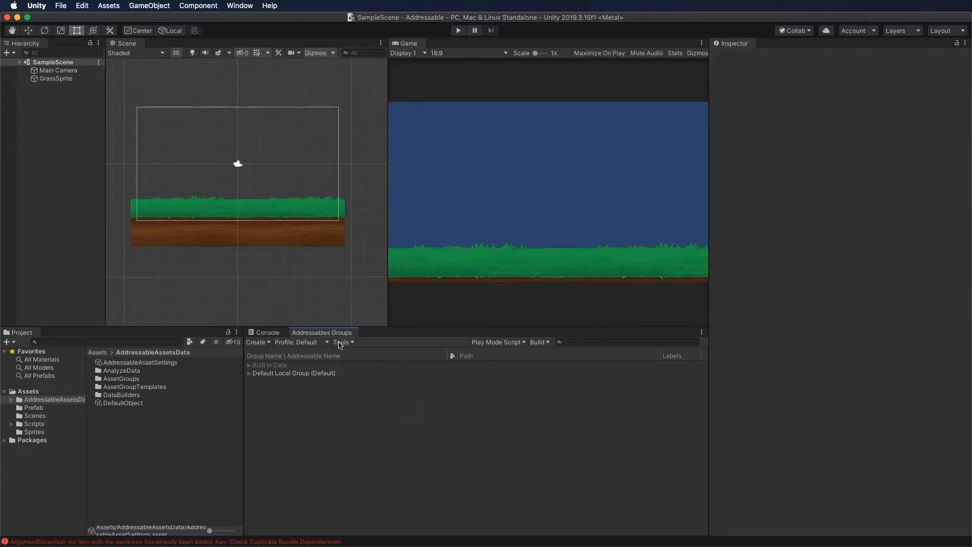
{"action": "left_click", "coordinate": [342, 342]}
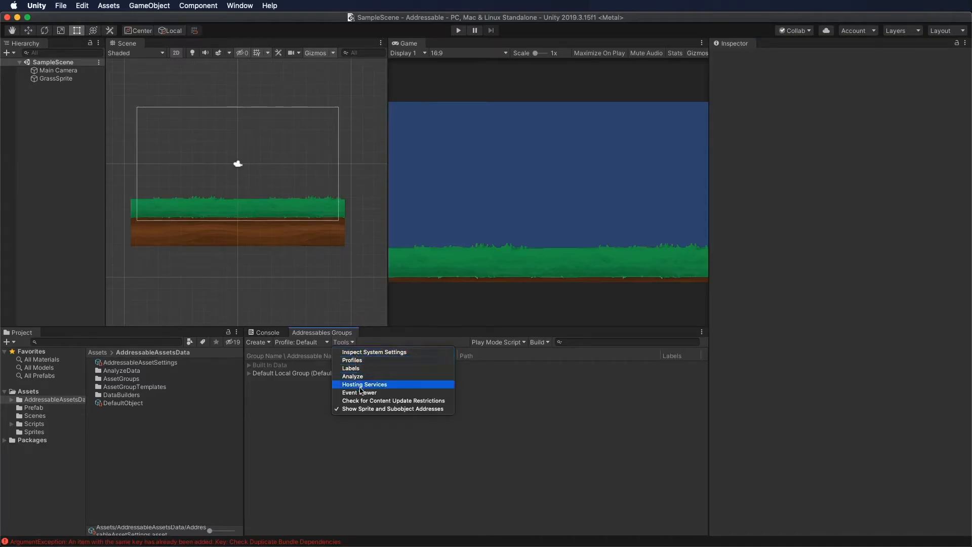
{"action": "left_click", "coordinate": [359, 392]}
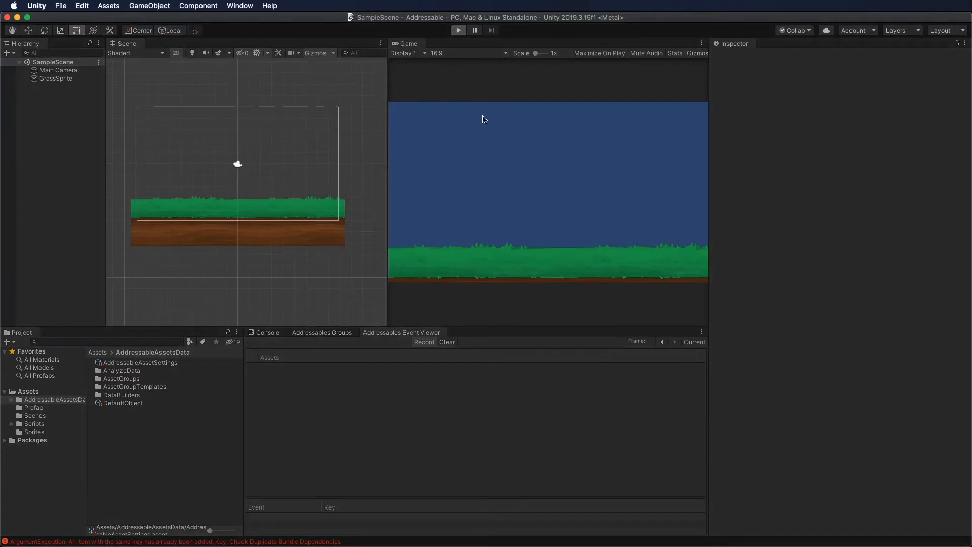
Run the scene, select the bird prefab resource event in the Event Viewer, then stop play
{"action": "left_click", "coordinate": [458, 30]}
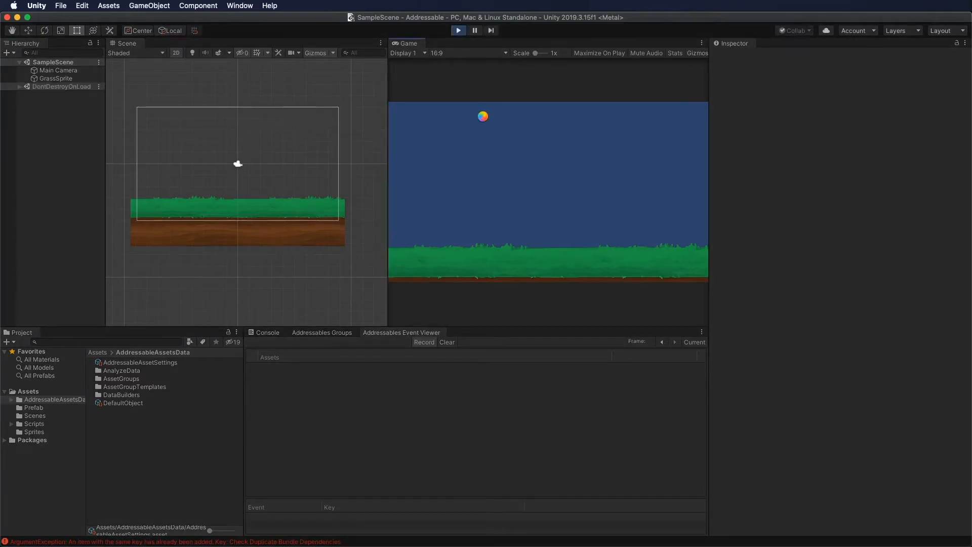
{"action": "left_click", "coordinate": [457, 29]}
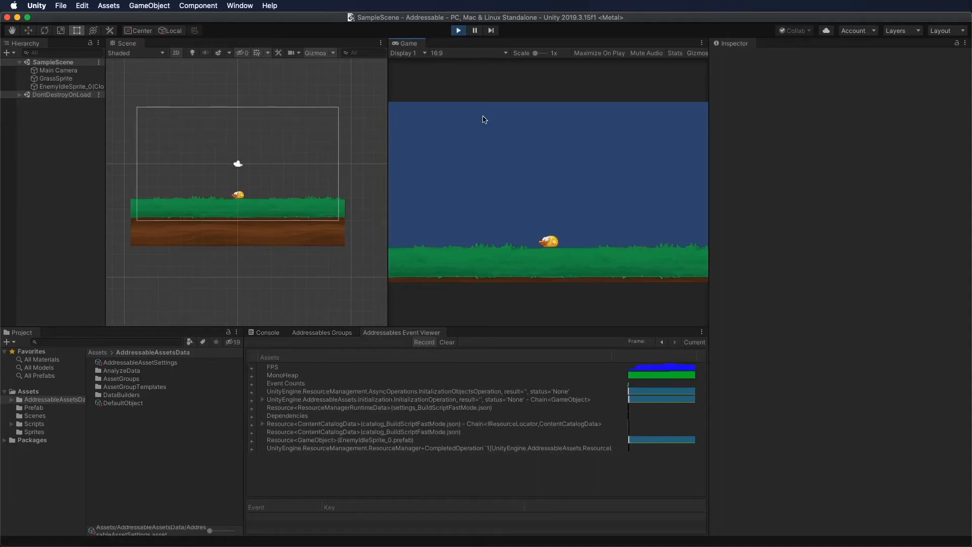
{"action": "mouse_move", "coordinate": [406, 384]}
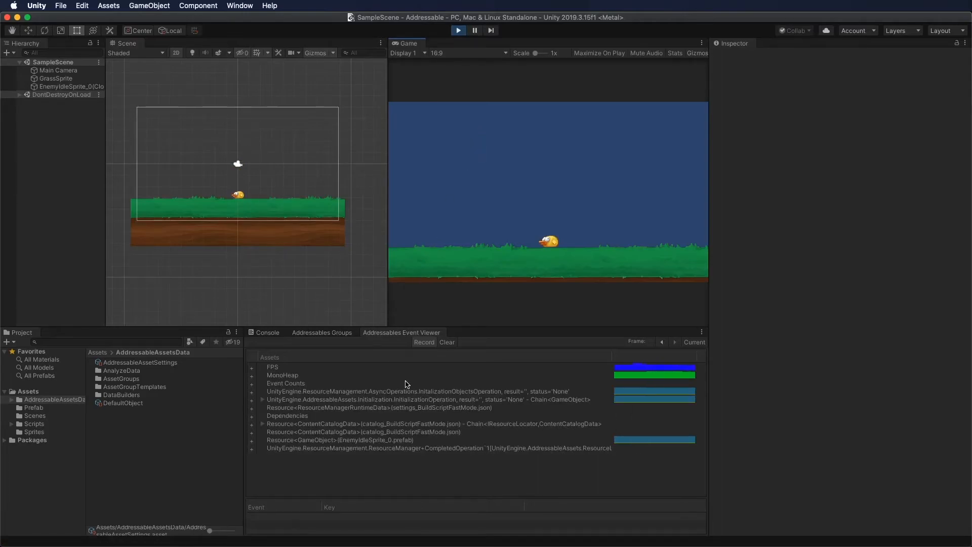
{"action": "left_click", "coordinate": [339, 439]}
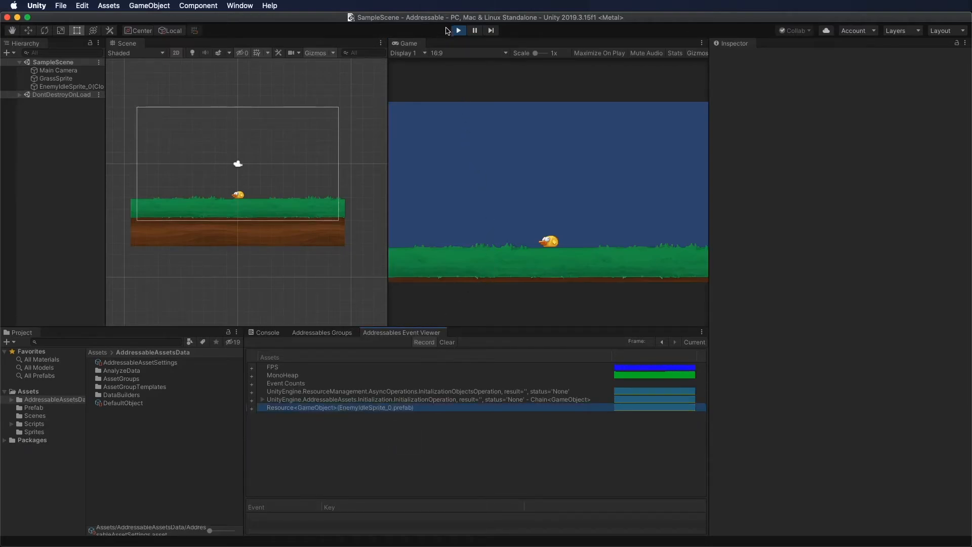
{"action": "left_click", "coordinate": [458, 30]}
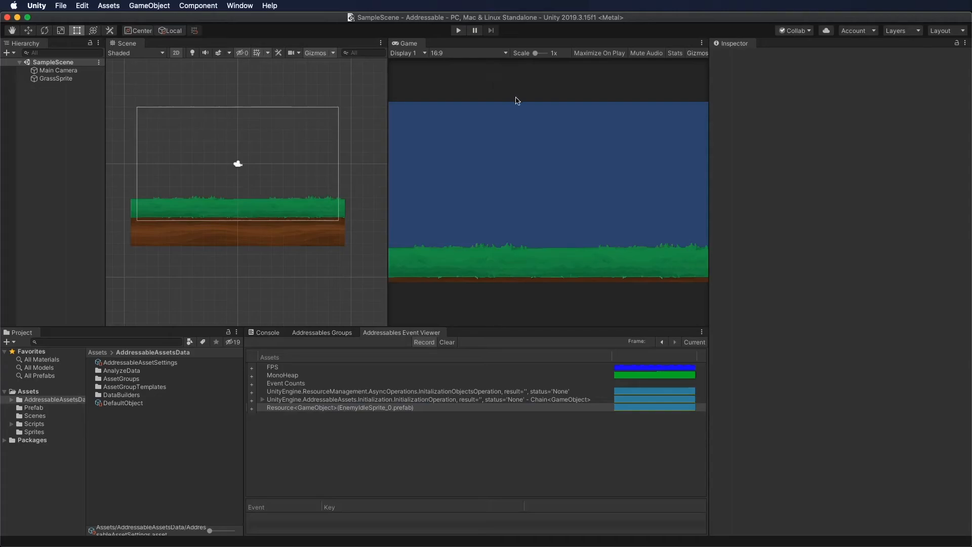
{"action": "left_click", "coordinate": [58, 69]}
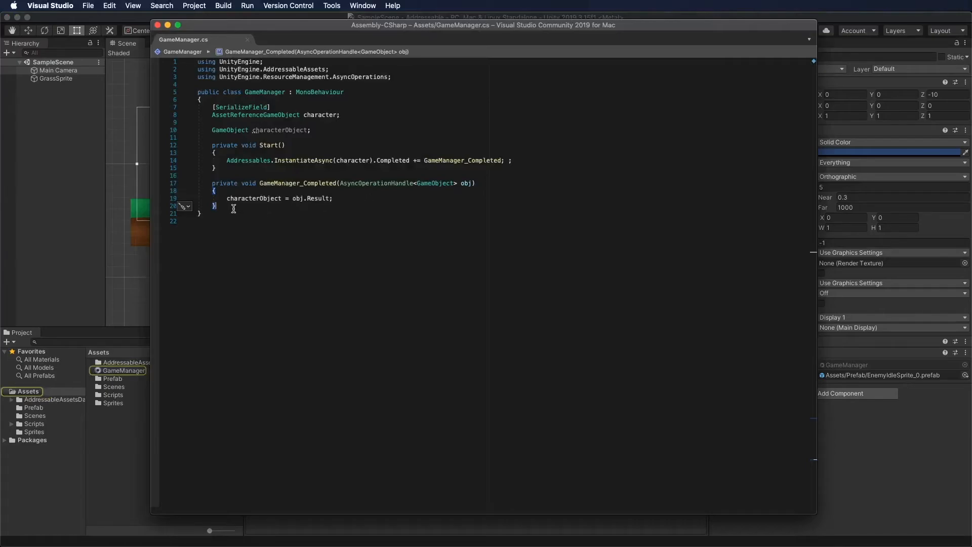
Add a void Update() method to GameManager.cs below GameManager_Completed
{"action": "type", "text": "void Update"}
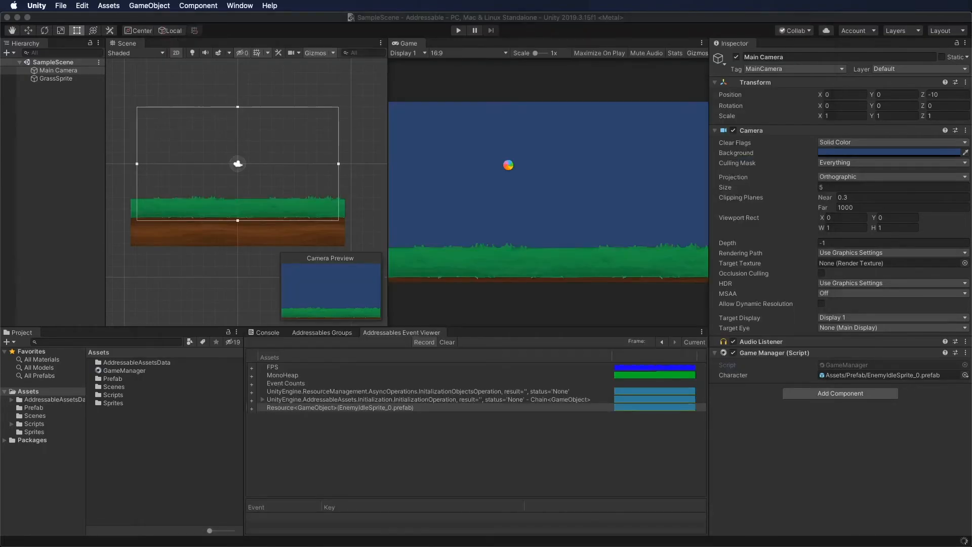
Run the scene, destroy the bird with Return, expand its prefab event, then reopen GameManager
{"action": "left_click", "coordinate": [458, 30]}
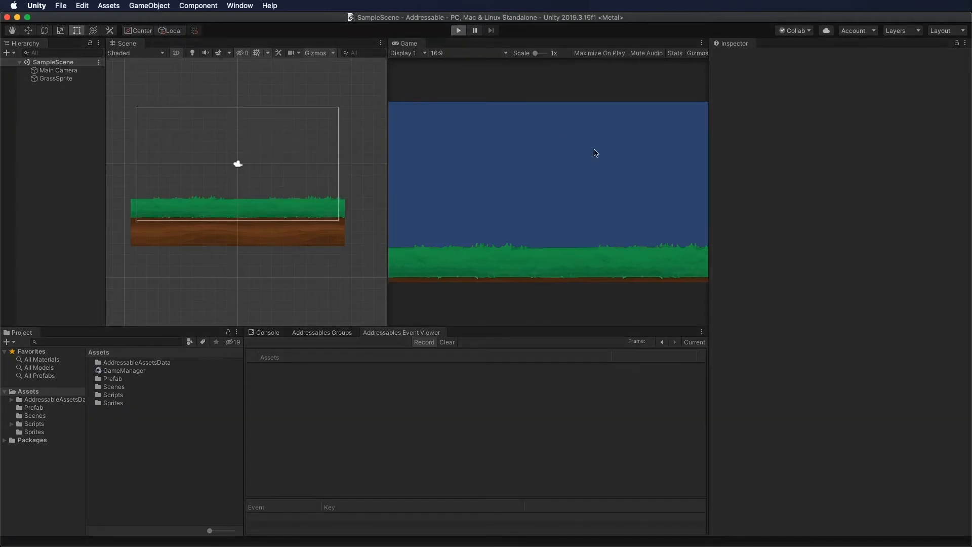
{"action": "left_click", "coordinate": [458, 30]}
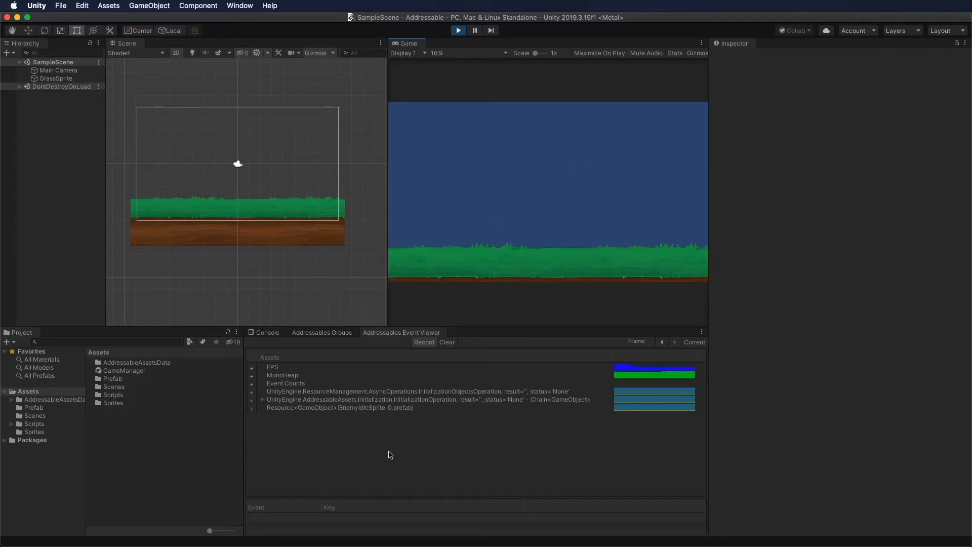
{"action": "left_click", "coordinate": [339, 407]}
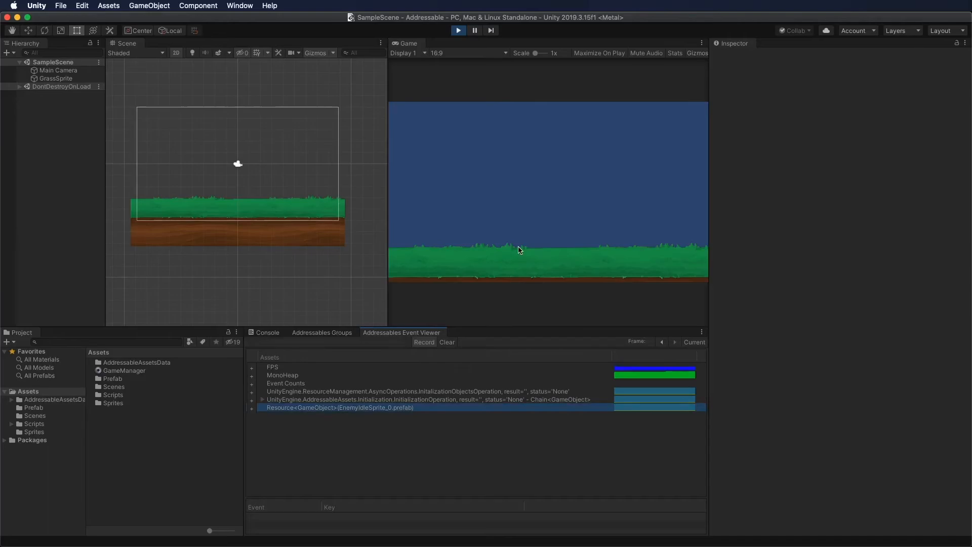
{"action": "mouse_move", "coordinate": [252, 414]}
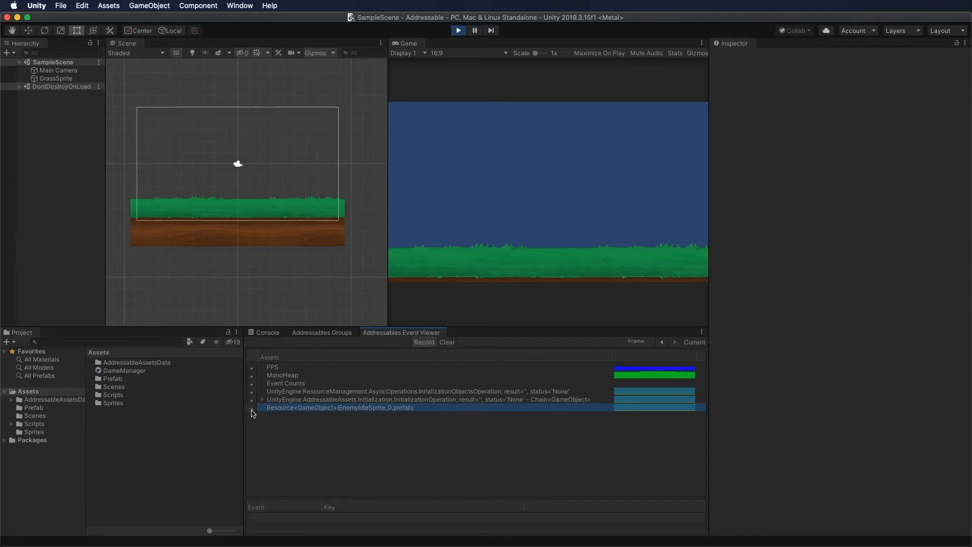
{"action": "left_click", "coordinate": [251, 407]}
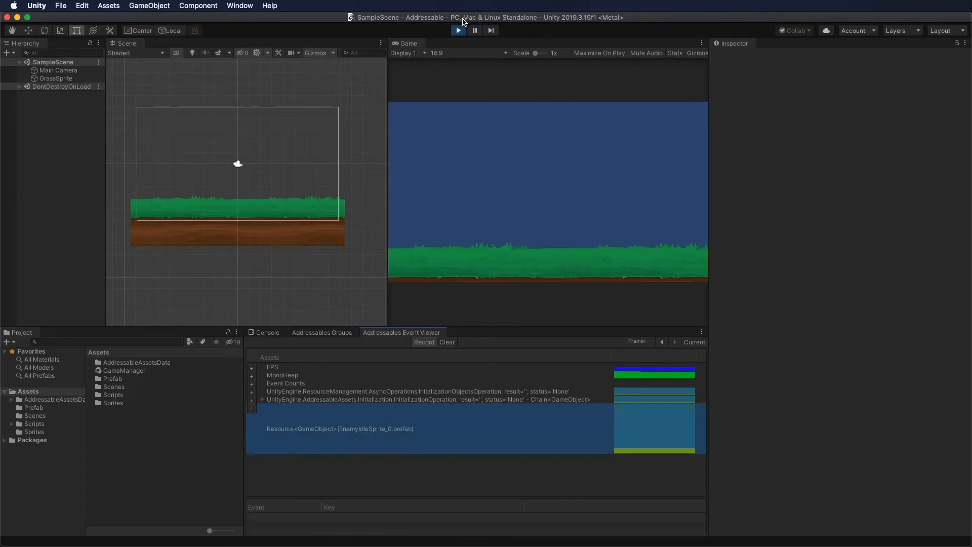
{"action": "left_click", "coordinate": [60, 70]}
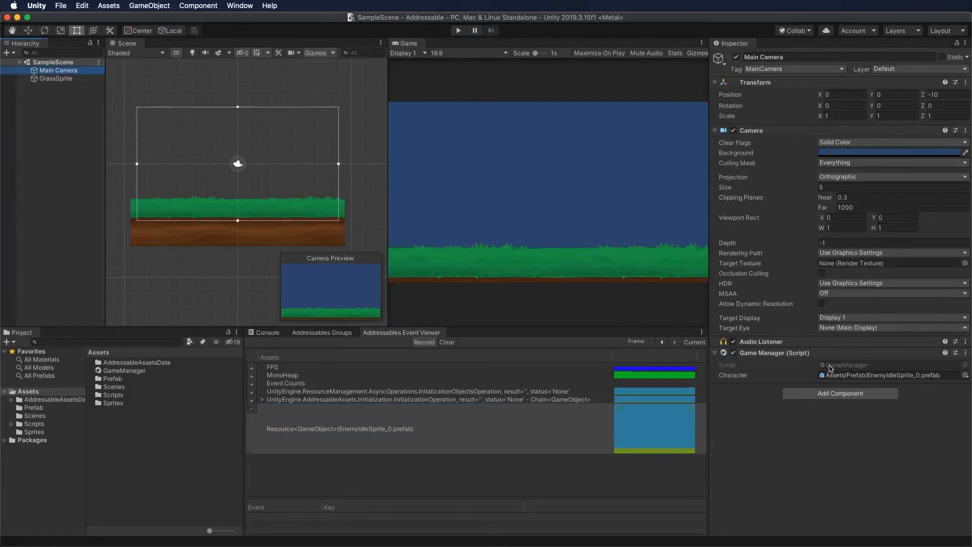
{"action": "double_click", "coordinate": [123, 370]}
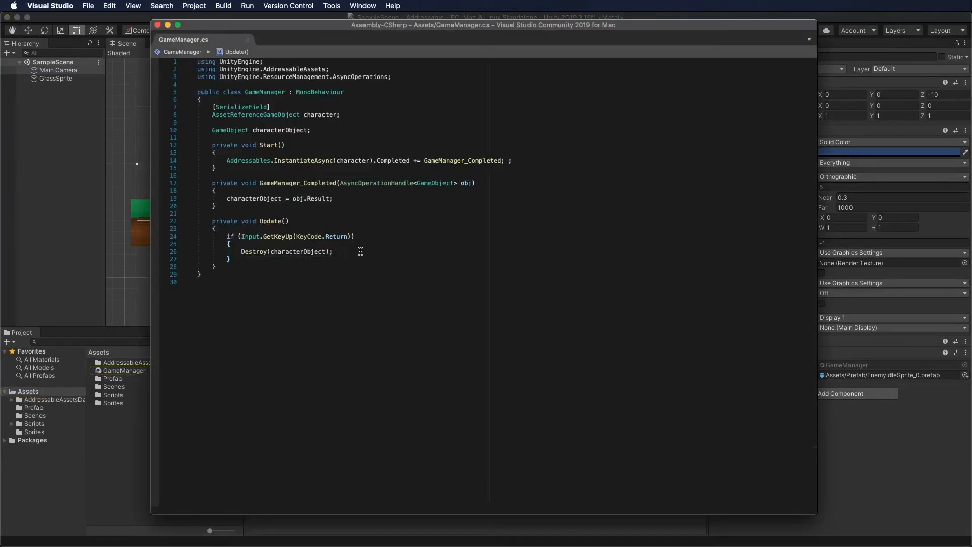
In Update(), replace Destroy(characterObject) with Addressables.ReleaseInstance(characterObject) and save
{"action": "type", "text": "addre"}
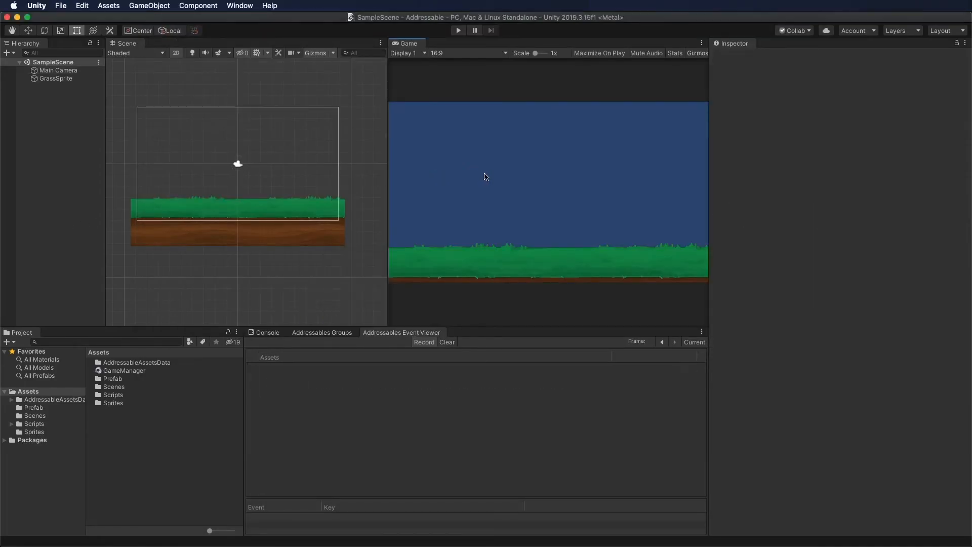
{"action": "mouse_move", "coordinate": [463, 21]}
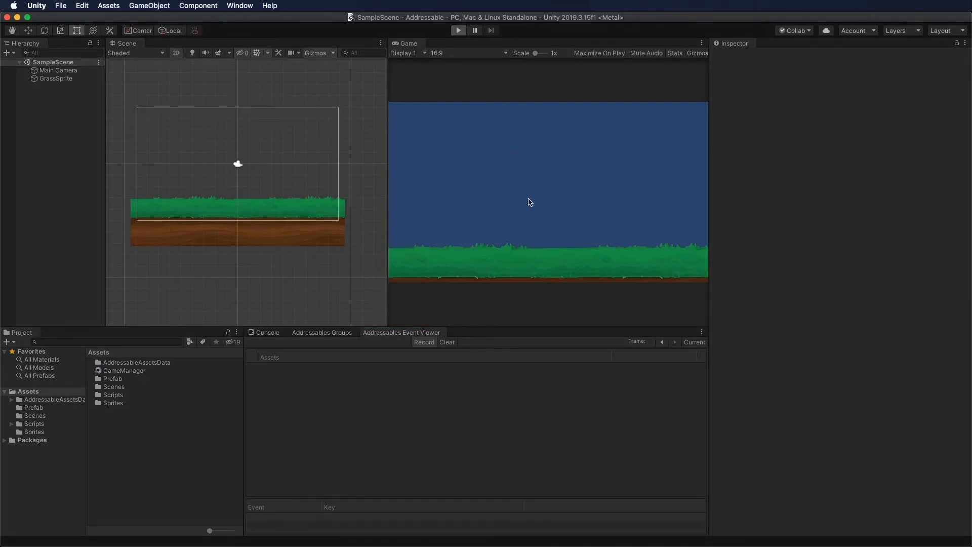
Run the scene, release the bird with Return, and confirm its prefab event disappears
{"action": "left_click", "coordinate": [458, 29]}
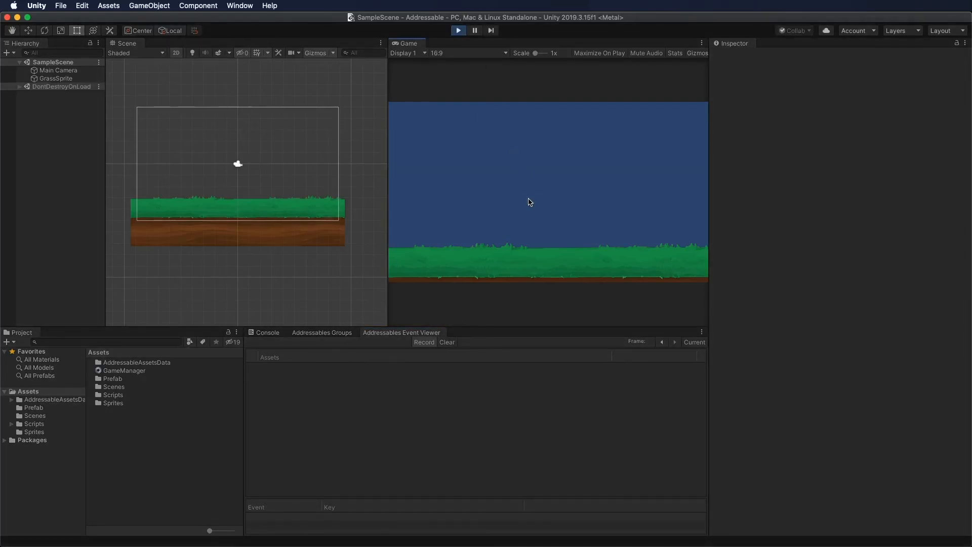
{"action": "left_click", "coordinate": [458, 29]}
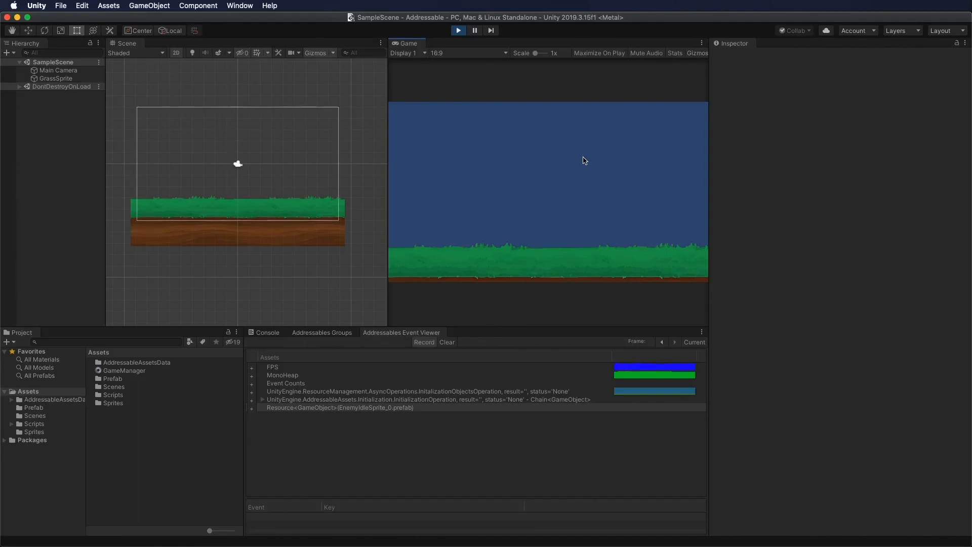
{"action": "left_click", "coordinate": [458, 29]}
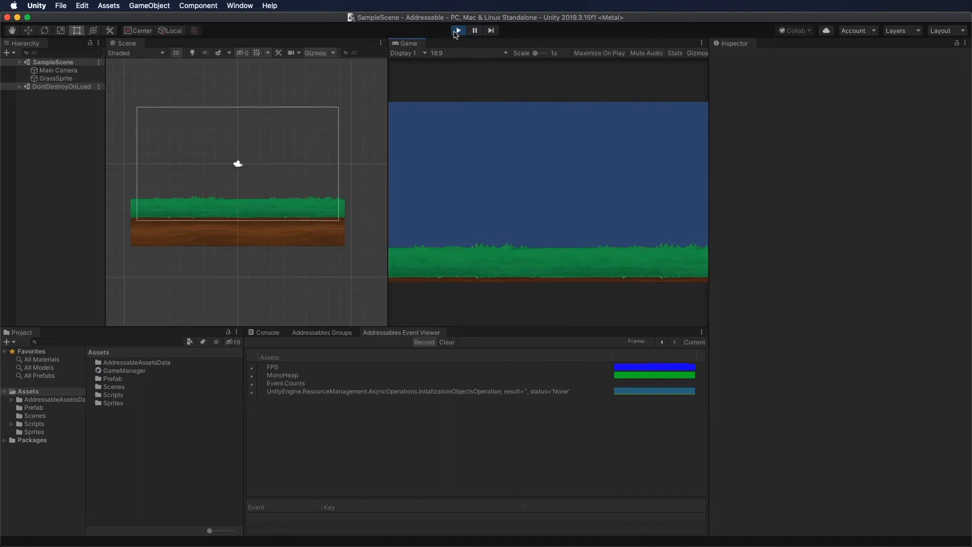